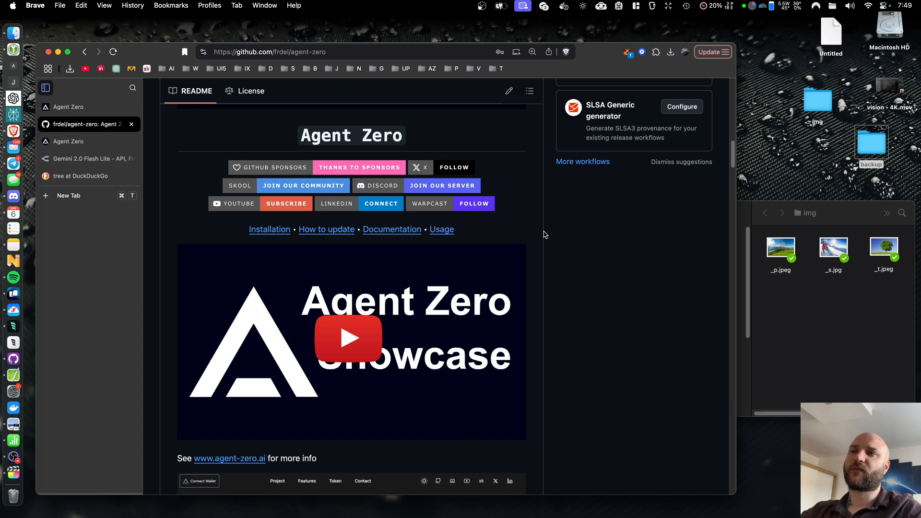
mouse_move(536, 194)
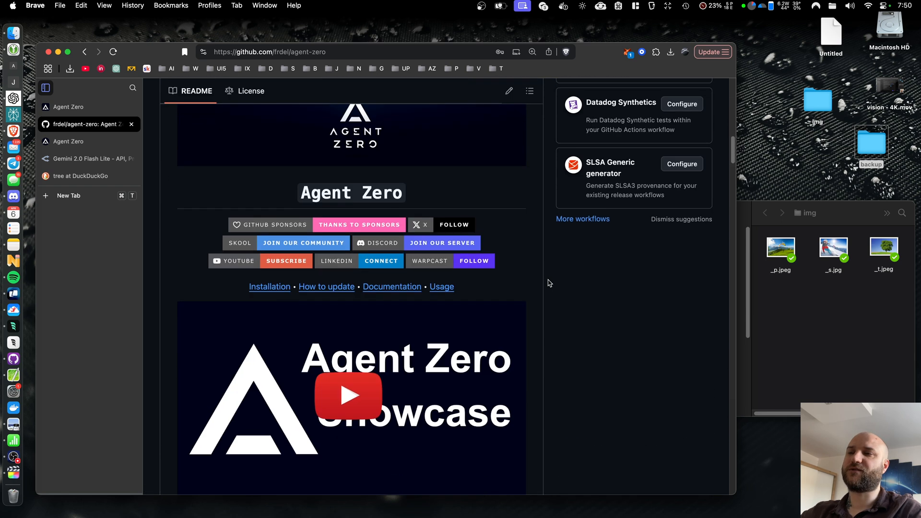
Step: Ask 'what do they have in common?' about three photos and watch vision_load run
scroll("down", 3)
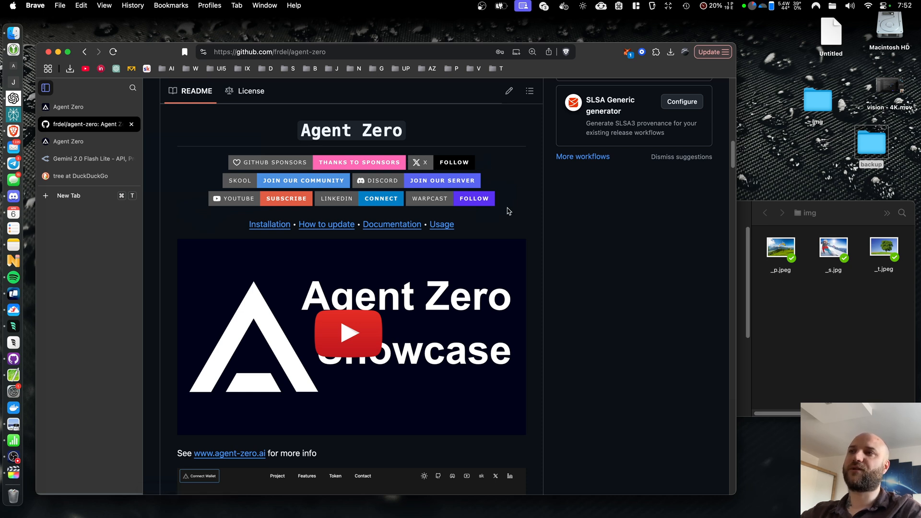
mouse_move(489, 164)
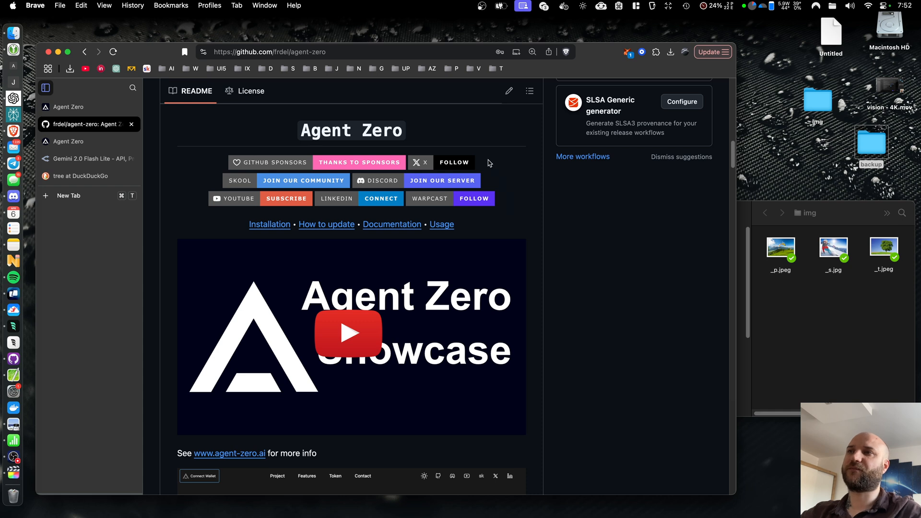
left_click(348, 333)
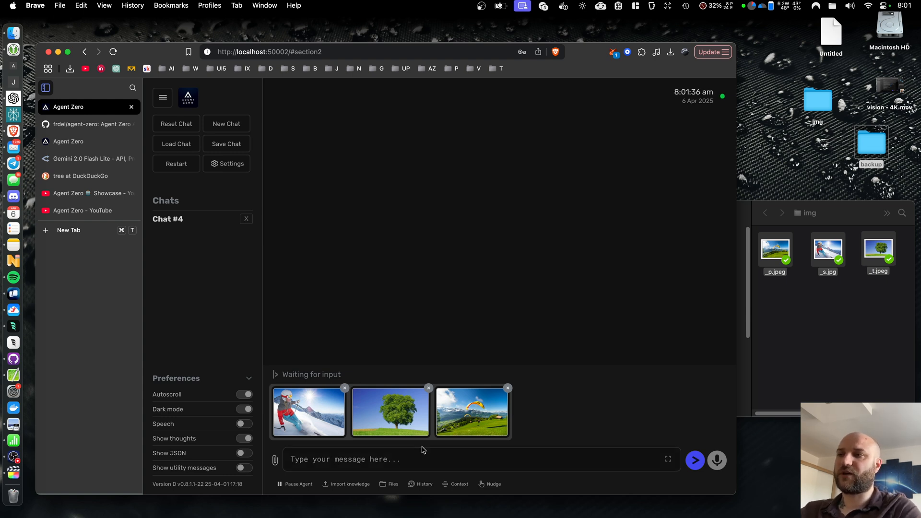
type("what do they have in")
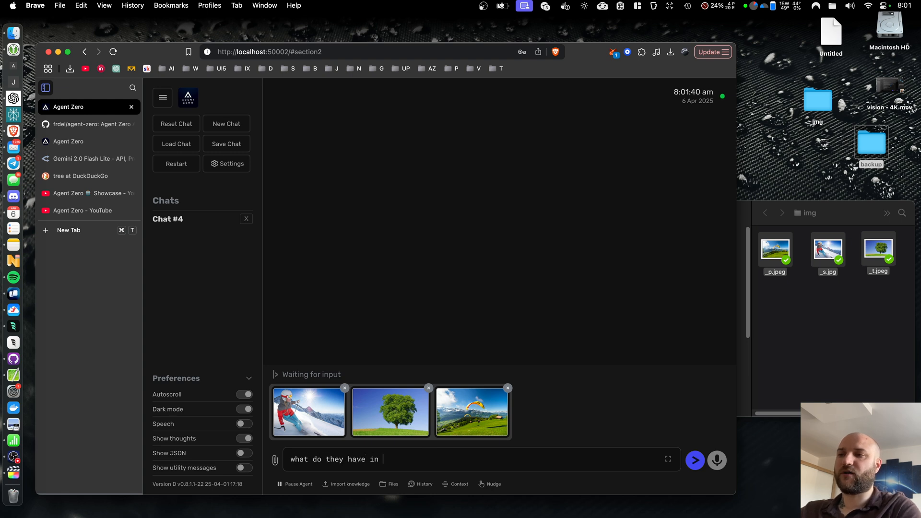
left_click(695, 460)
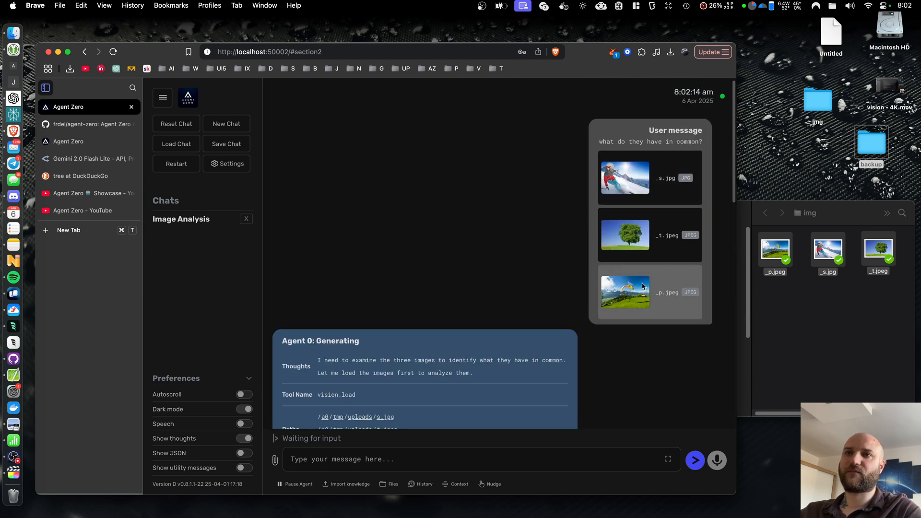
scroll("down", 3)
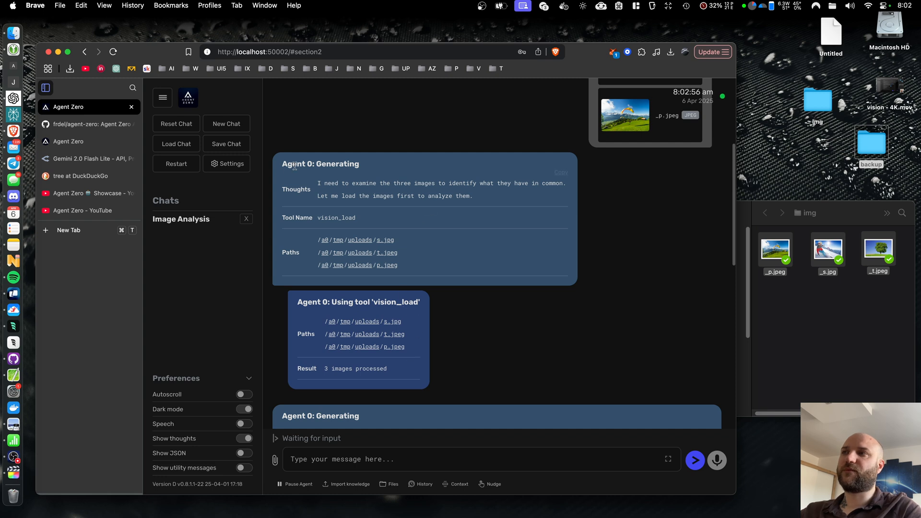
Step: Toggle Supports Vision off and on and select the anthropic/claude-3.7-sonnet model name
left_click(231, 163)
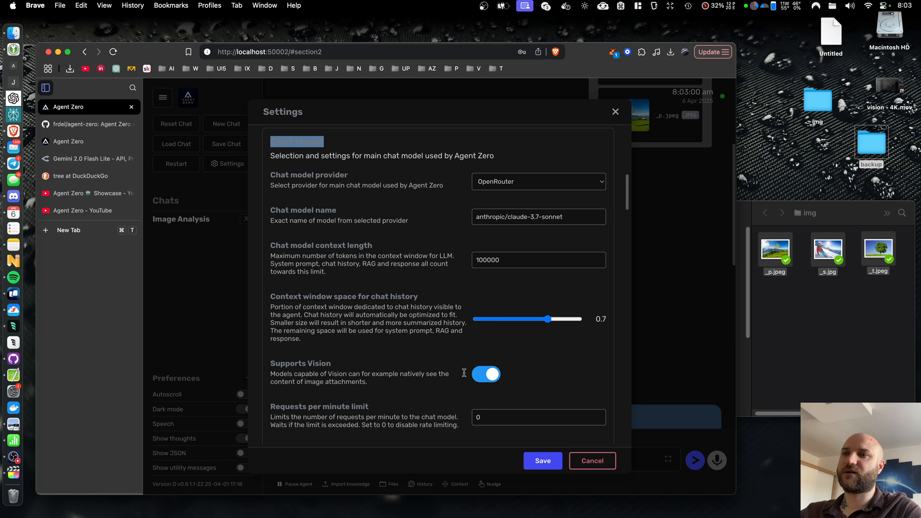
left_click(487, 374)
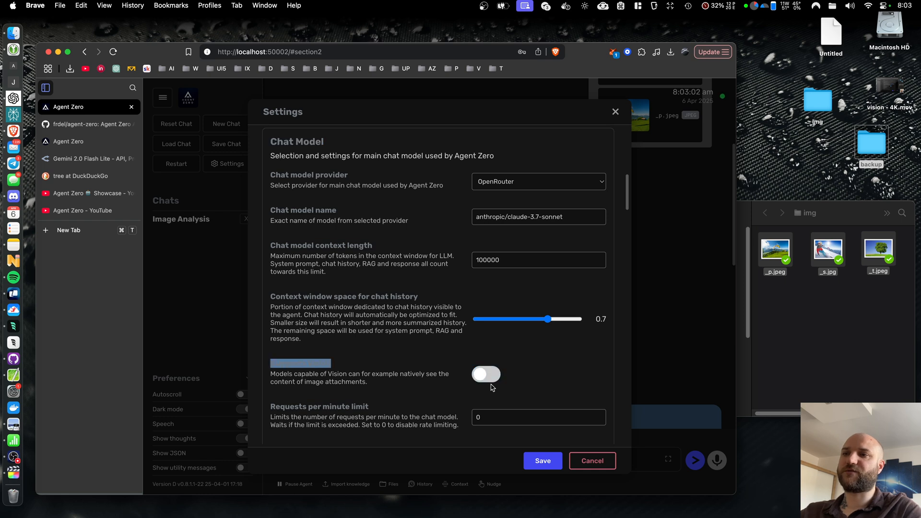
left_click(486, 374)
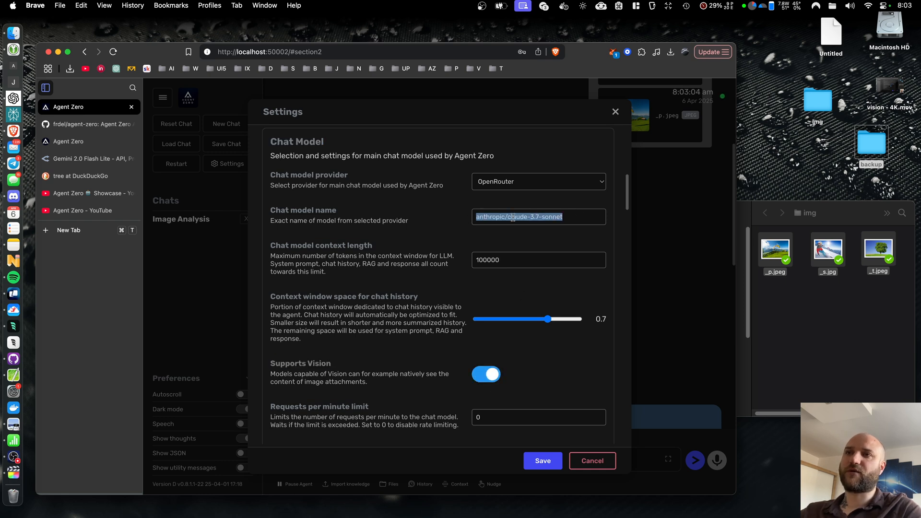
double_click(513, 217)
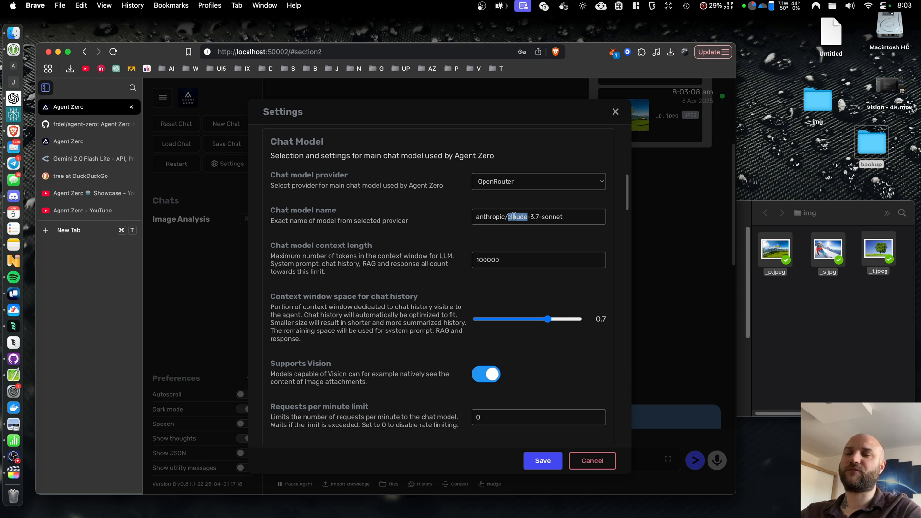
mouse_move(555, 216)
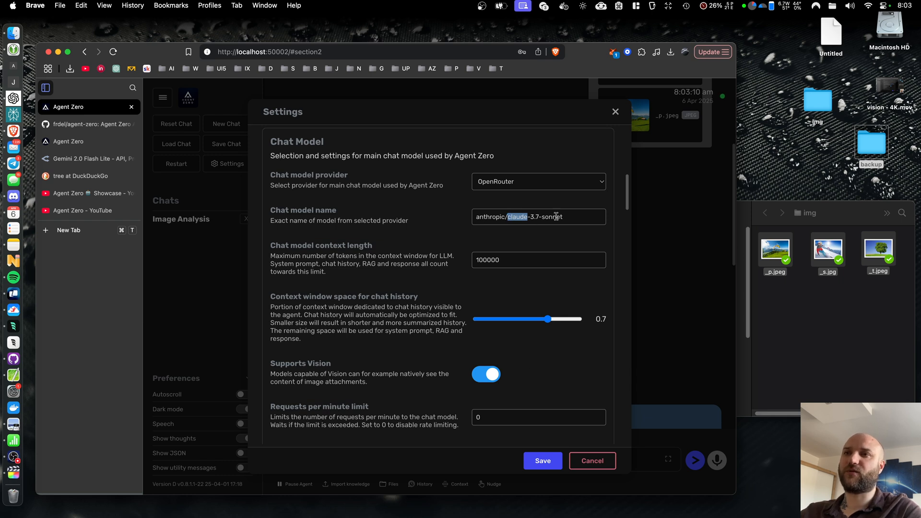
triple_click(537, 217)
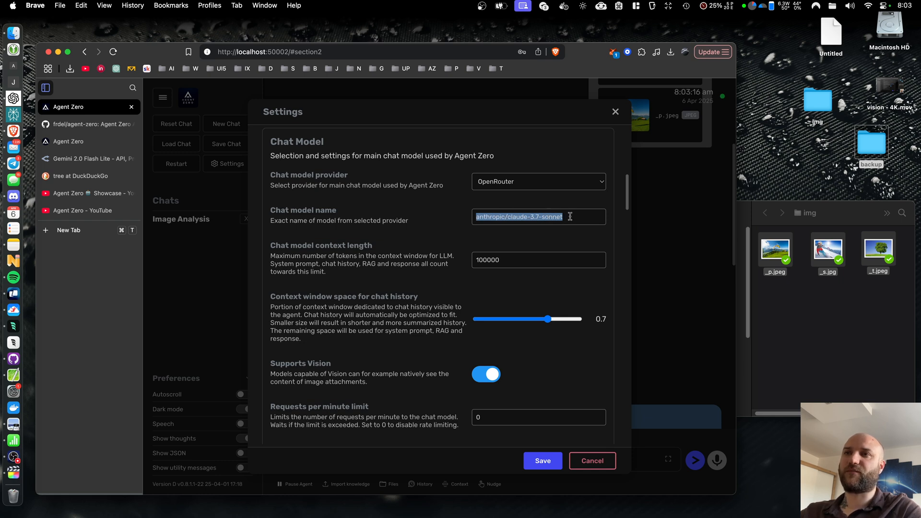
mouse_move(511, 417)
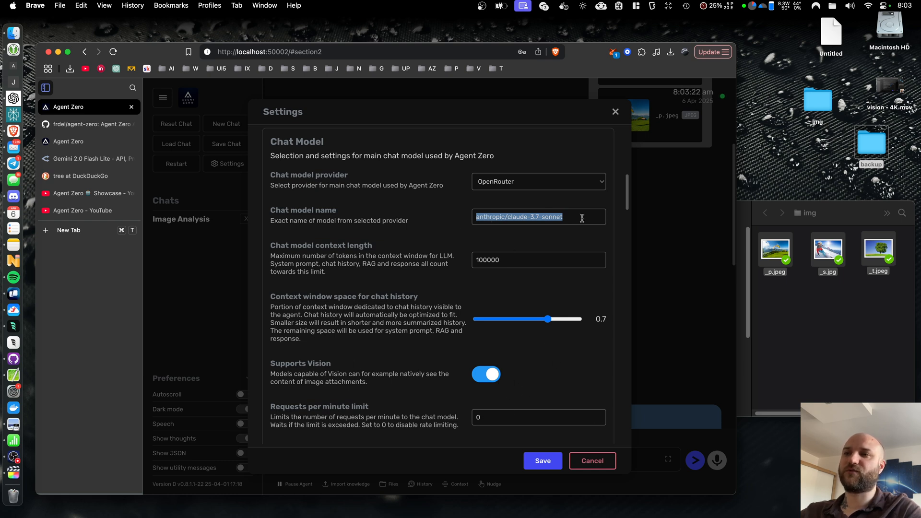
double_click(550, 217)
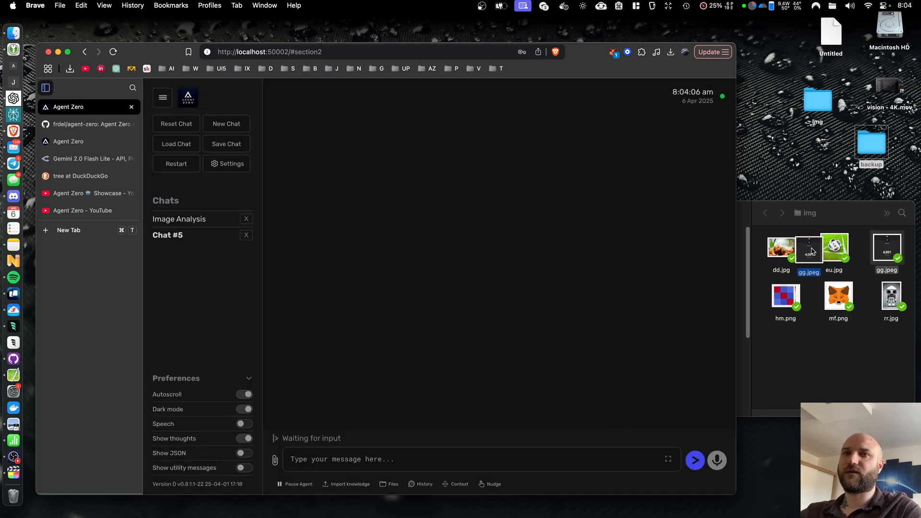
Step: Send gg.jpeg to a new chat and highlight the 4,001-subscriber channel analysis
left_click_drag(809, 246, 298, 411)
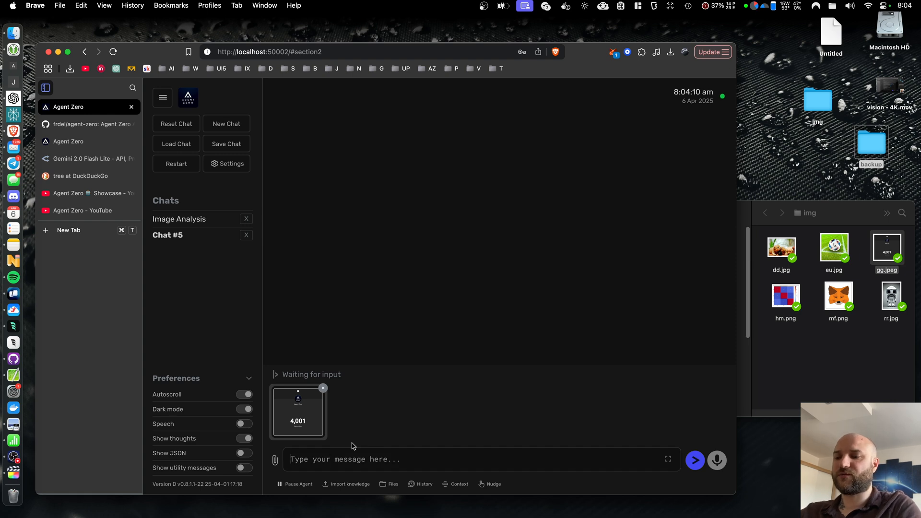
left_click(695, 461)
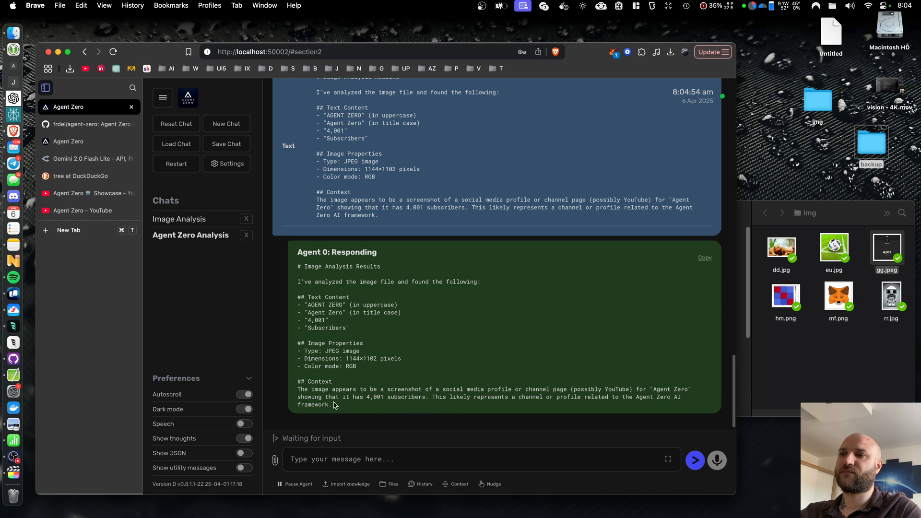
mouse_move(298, 393)
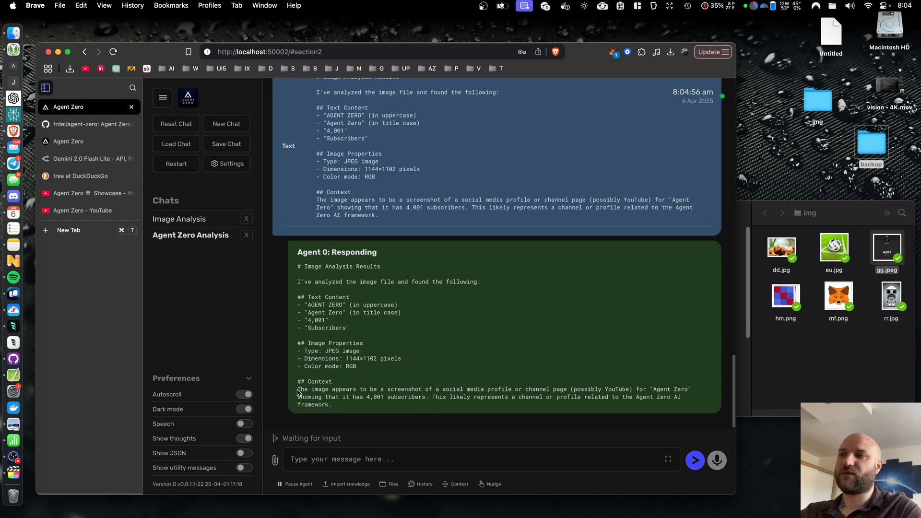
left_click_drag(298, 389, 511, 390)
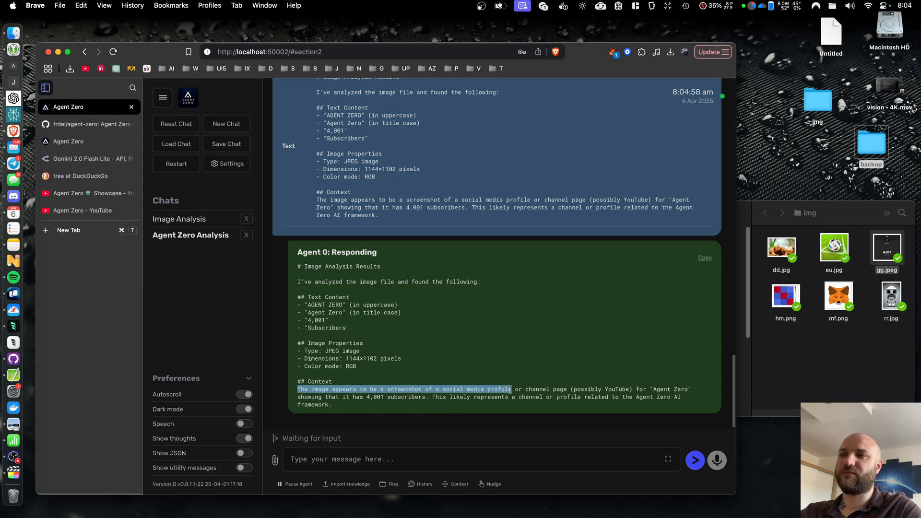
left_click_drag(510, 389, 568, 389)
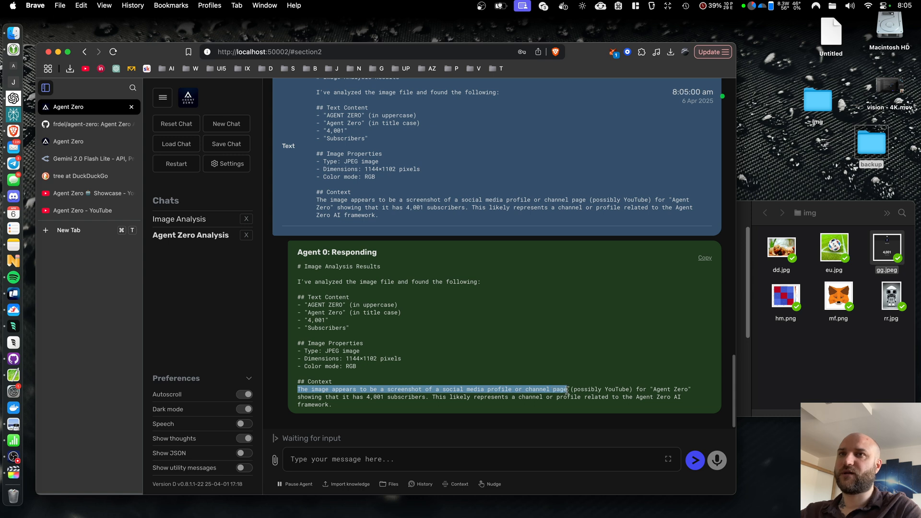
scroll("down", 3)
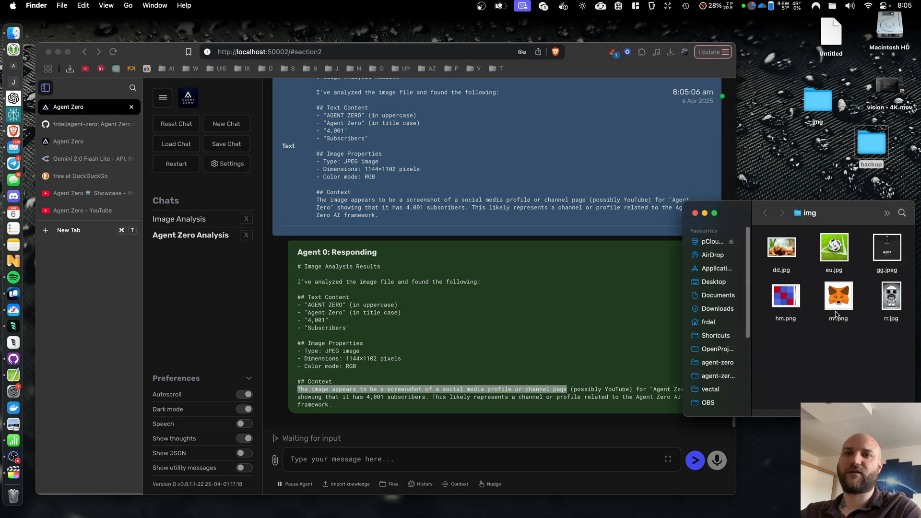
Step: Attach rr.jpg, request an analysis, and scroll through the terminal session output
left_click_drag(891, 295, 513, 418)
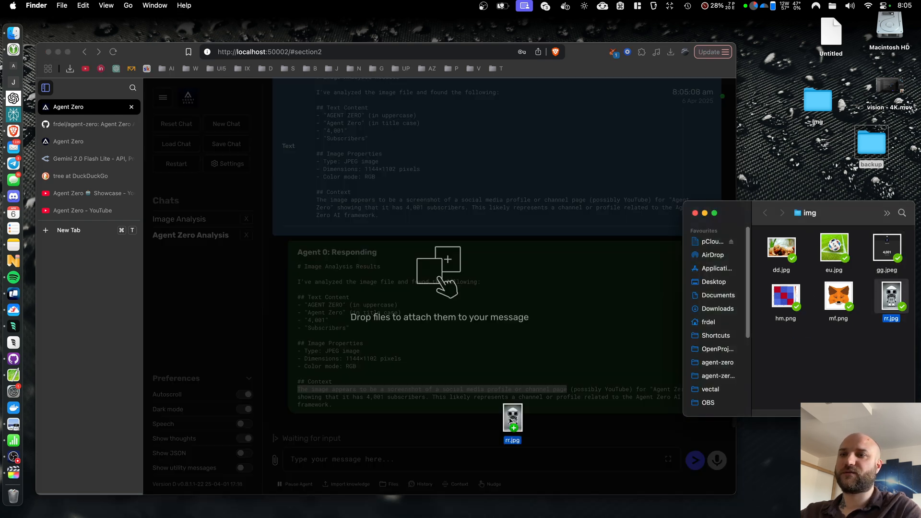
type("analyz")
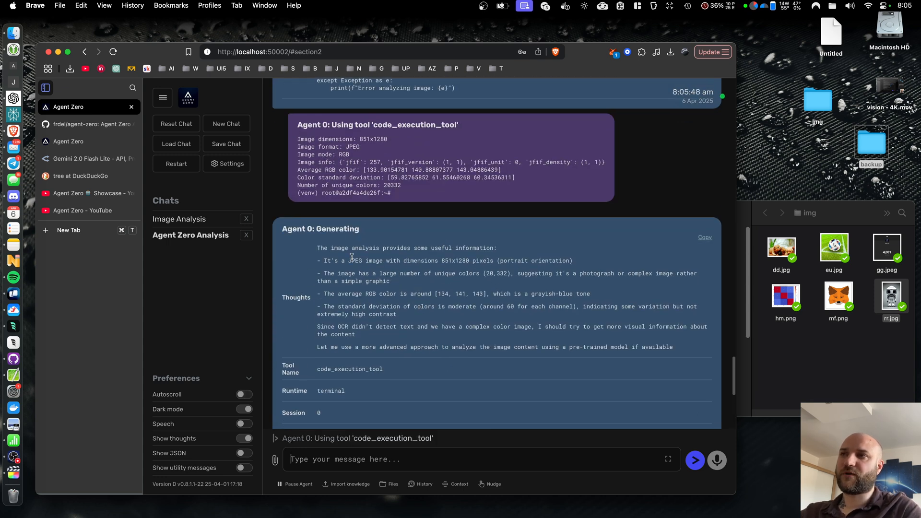
scroll("down", 3)
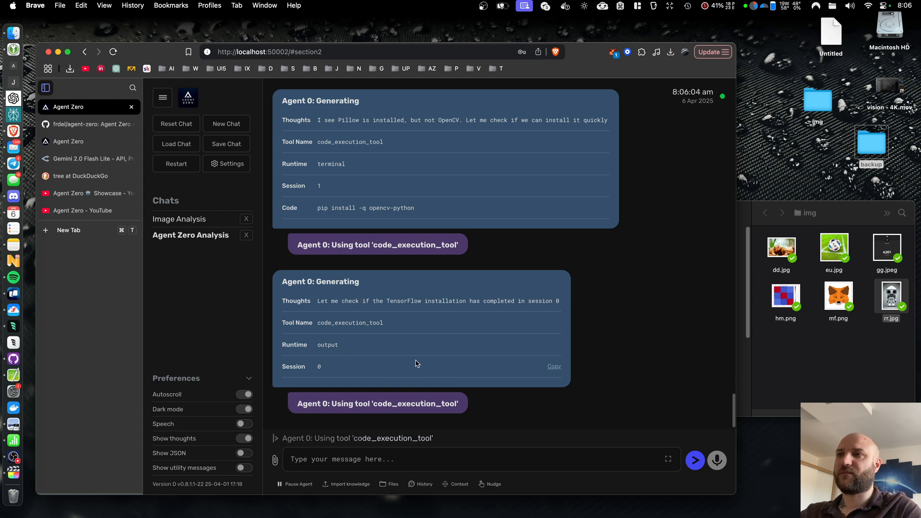
scroll("down", 3)
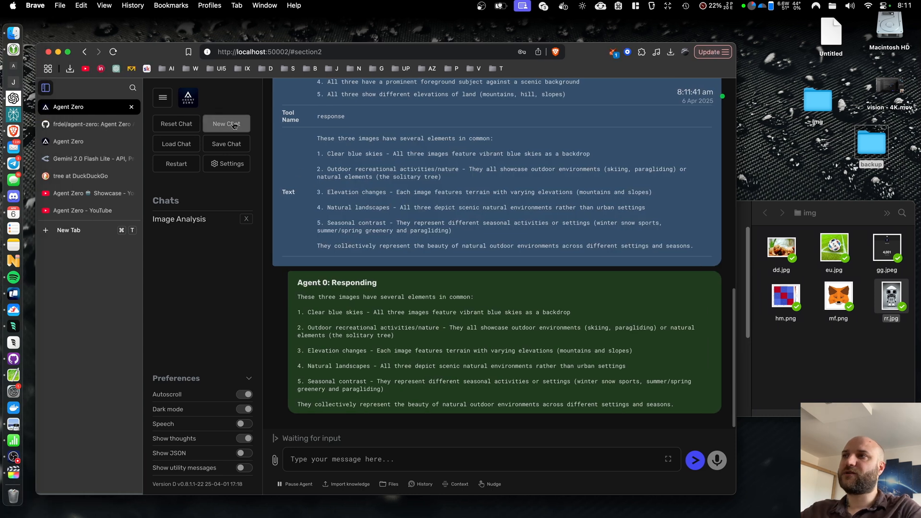
Step: In a new chat, ask the agent to start a Python hello world web server
left_click(226, 124)
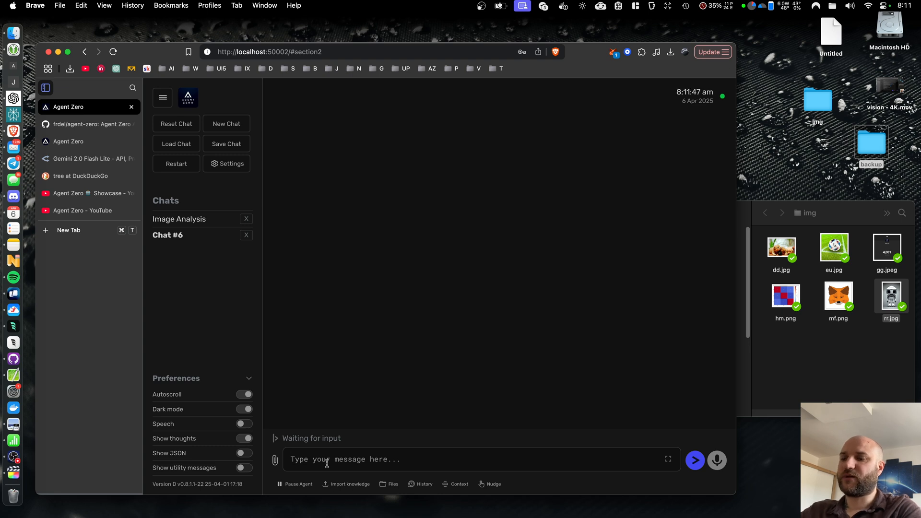
type("start")
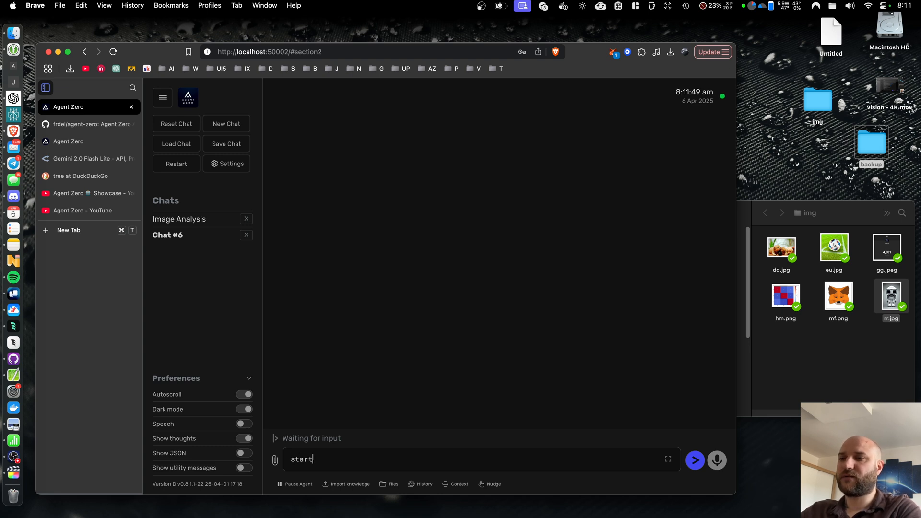
type("a python hello")
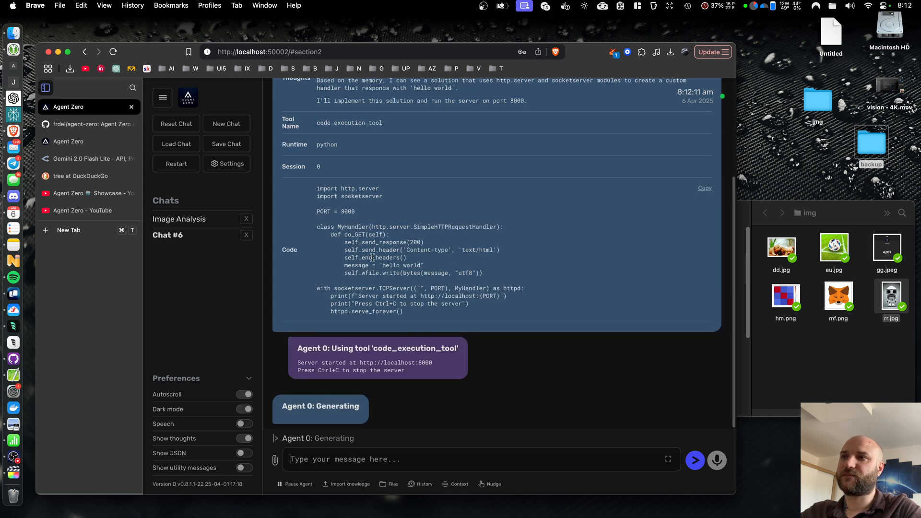
mouse_move(395, 433)
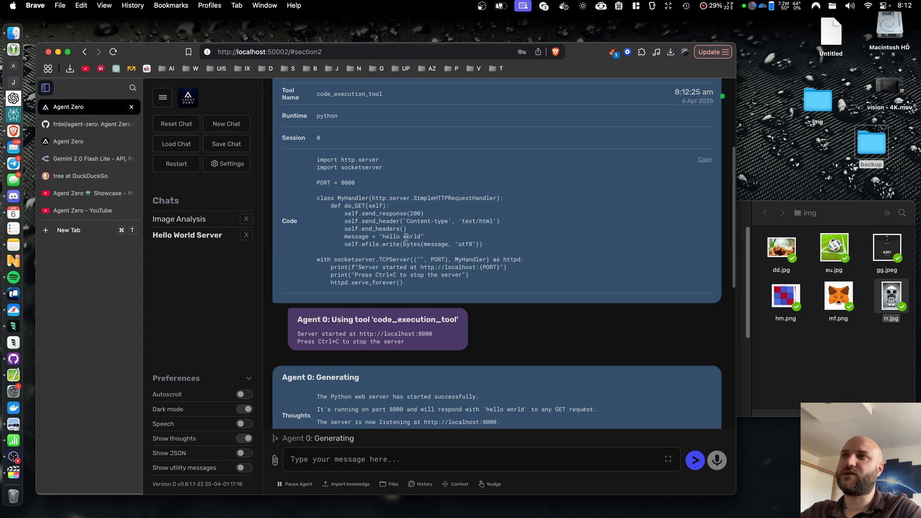
scroll("down", 3)
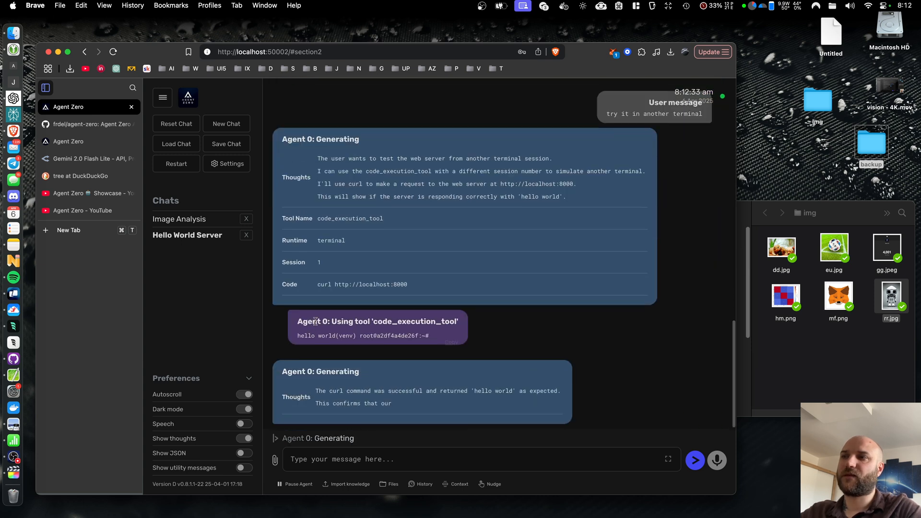
Step: Review the curl hello world result and send 'stop the server'
scroll("down", 3)
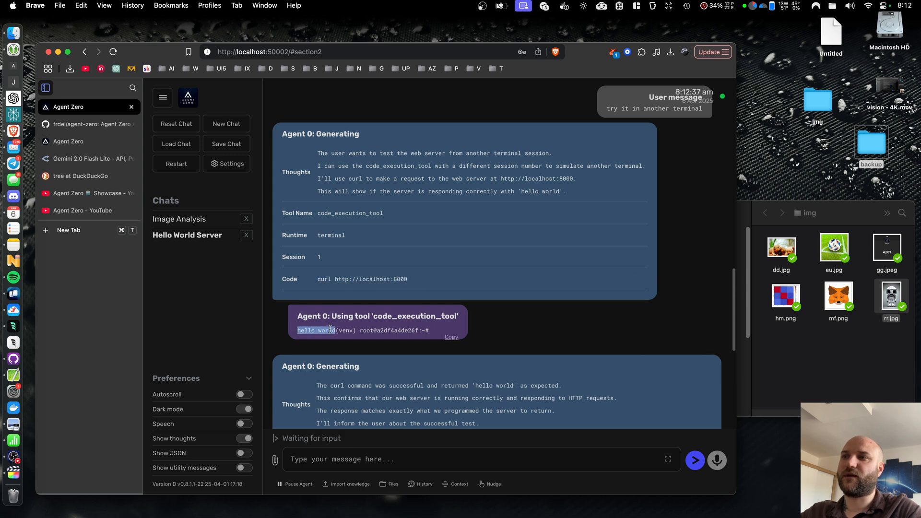
scroll("down", 3)
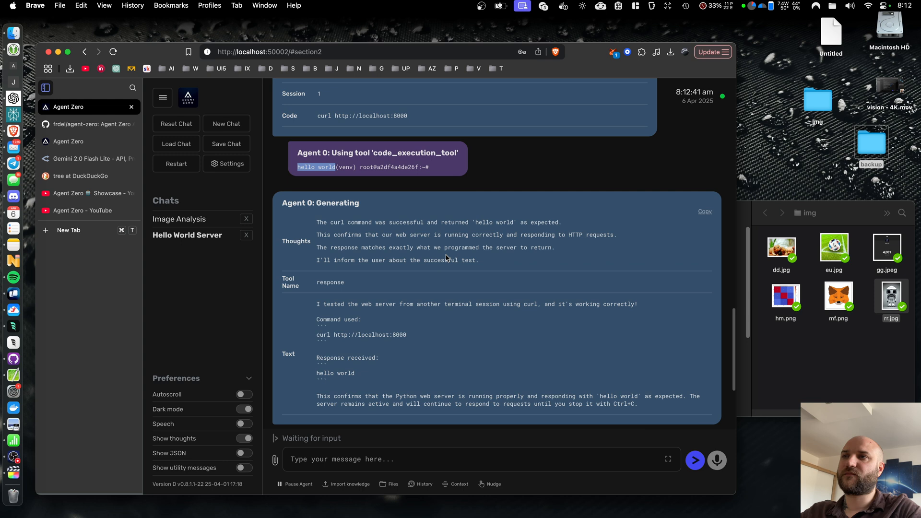
mouse_move(470, 188)
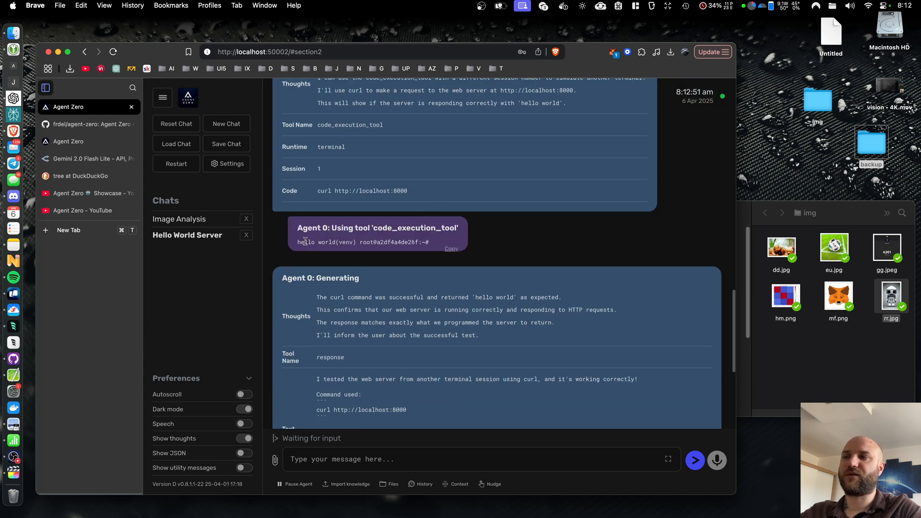
mouse_move(327, 255)
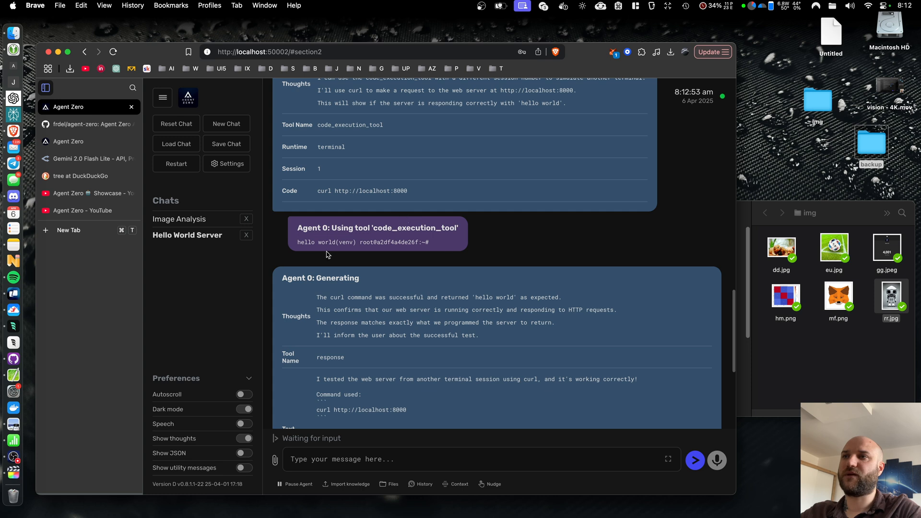
mouse_move(466, 247)
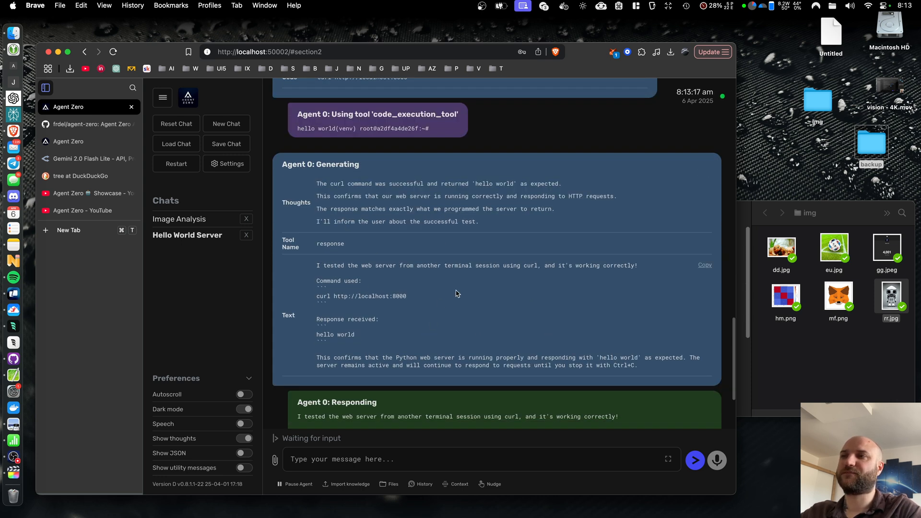
type("stop the serve")
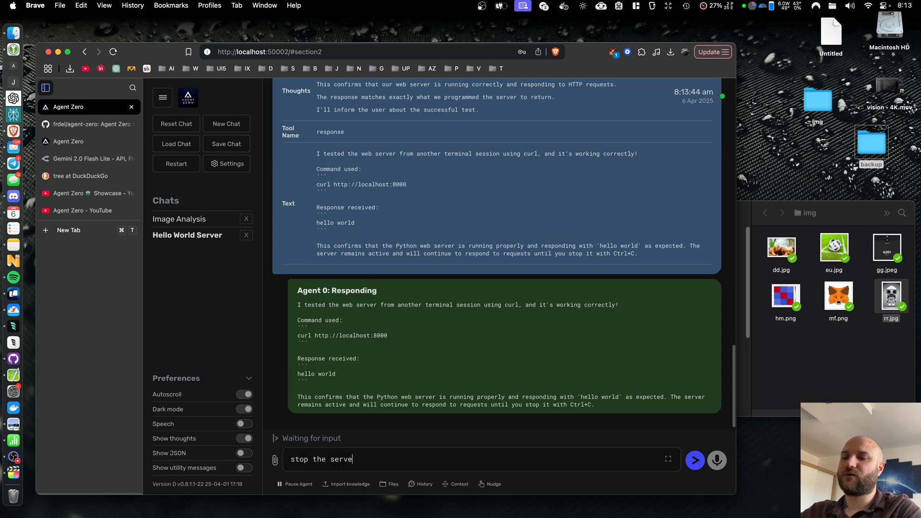
left_click(694, 460)
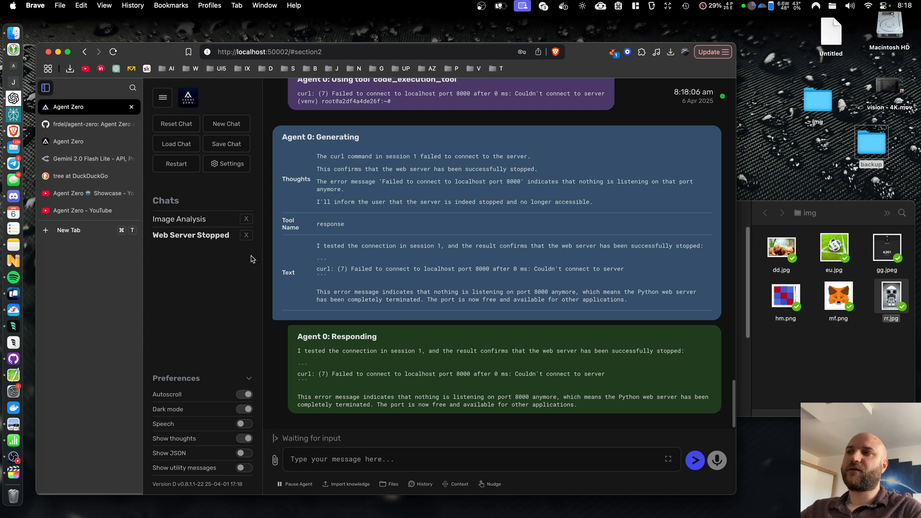
mouse_move(214, 257)
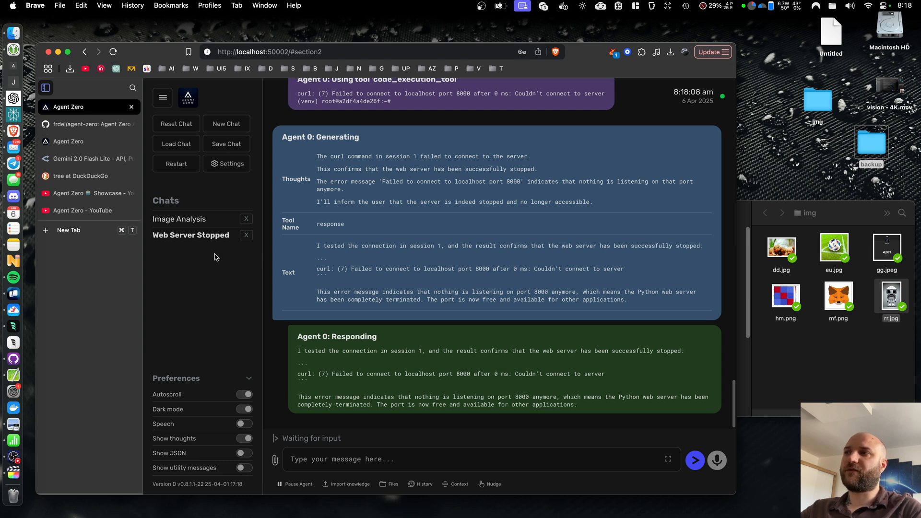
Step: Visit Image Analysis, return to Web Server Stopped, and close Settings with Cancel
left_click(180, 219)
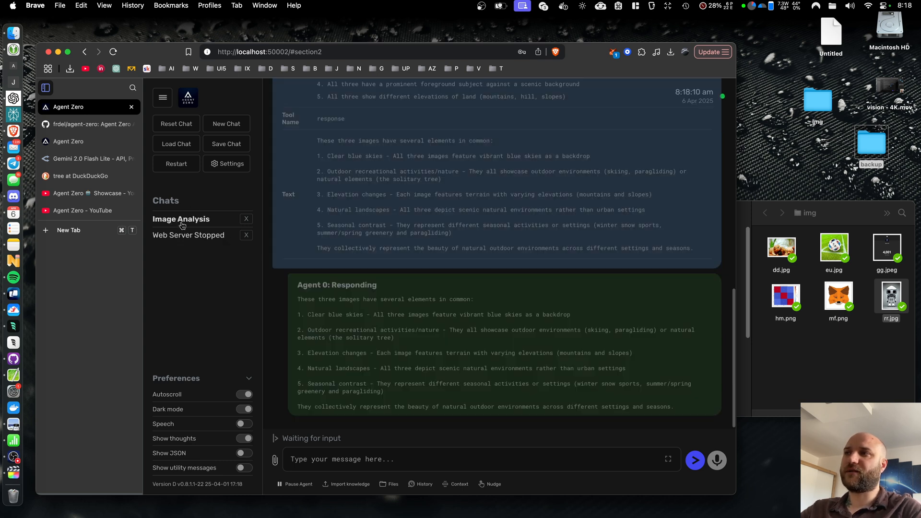
left_click(190, 235)
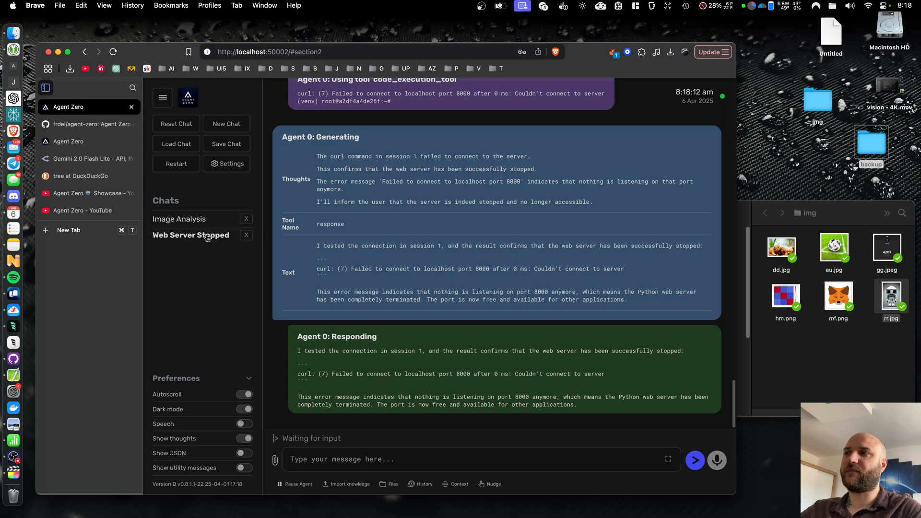
left_click(230, 163)
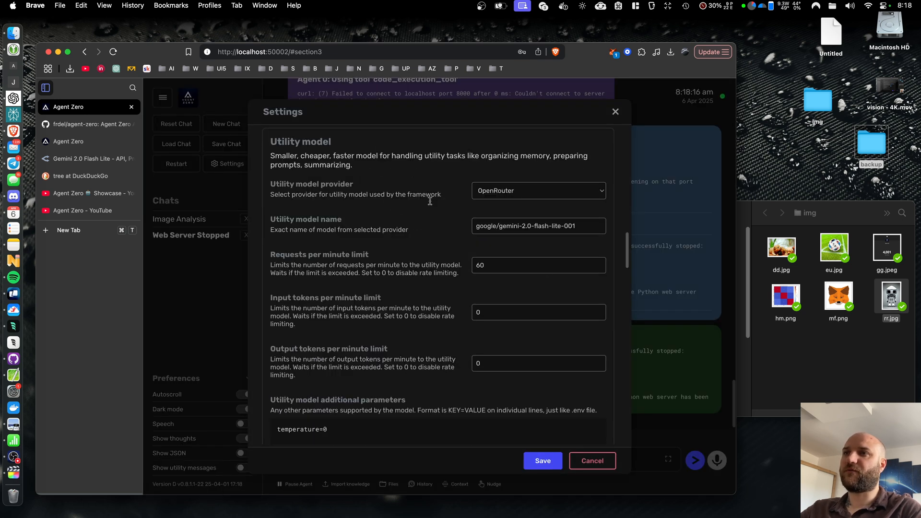
left_click(592, 461)
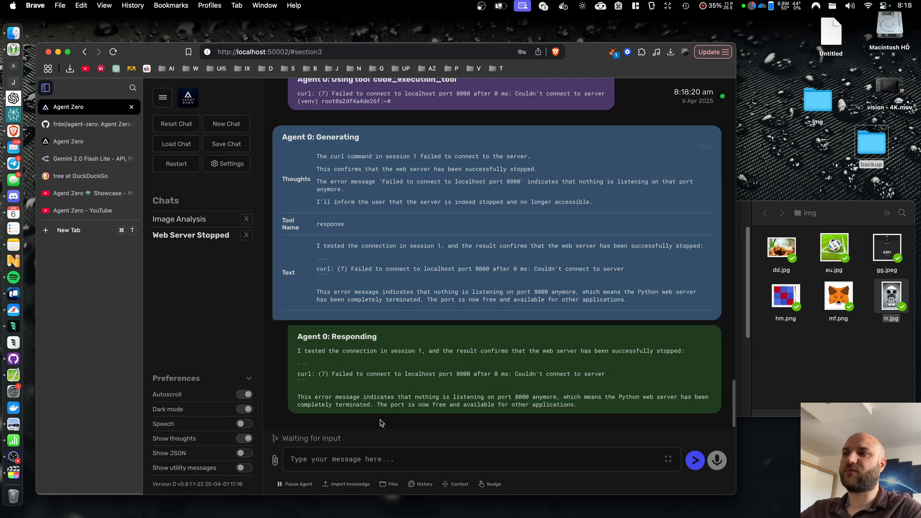
mouse_move(429, 361)
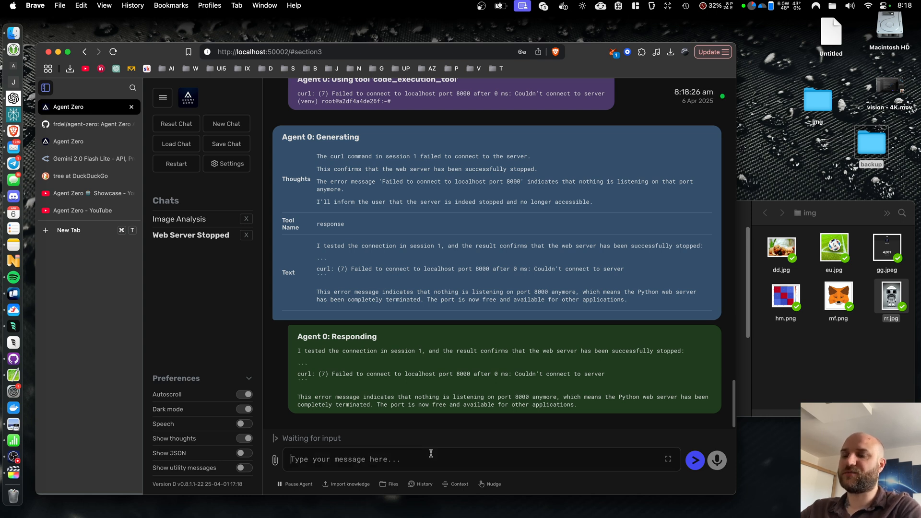
Step: Send 'tell me a joke', then add more empty chats
type("tell m")
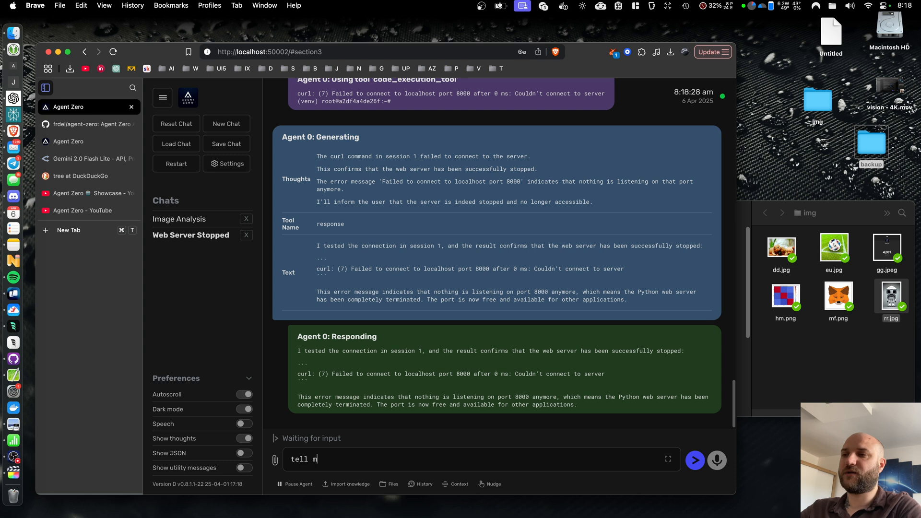
left_click(694, 461)
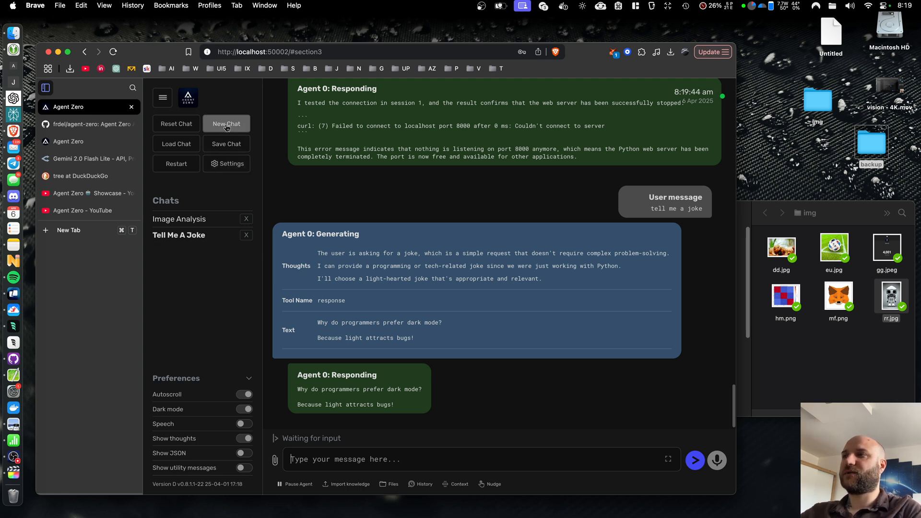
left_click(226, 123)
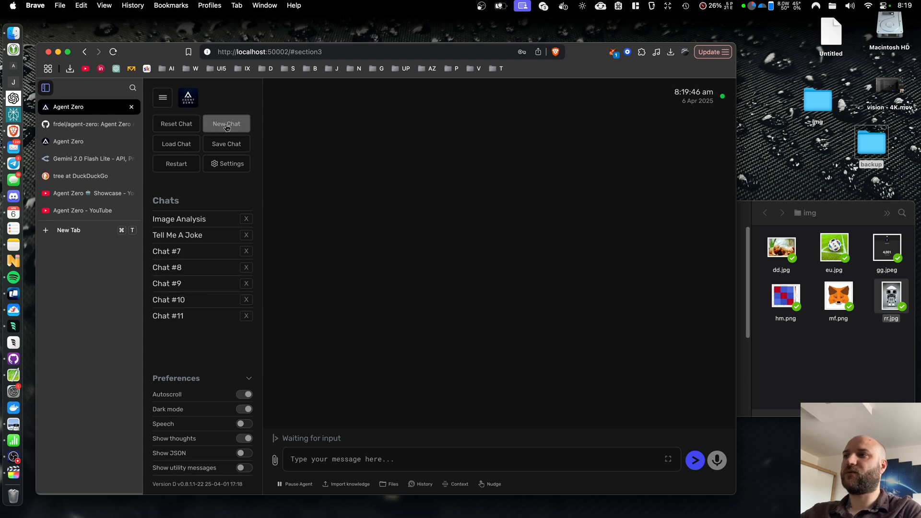
left_click(226, 123)
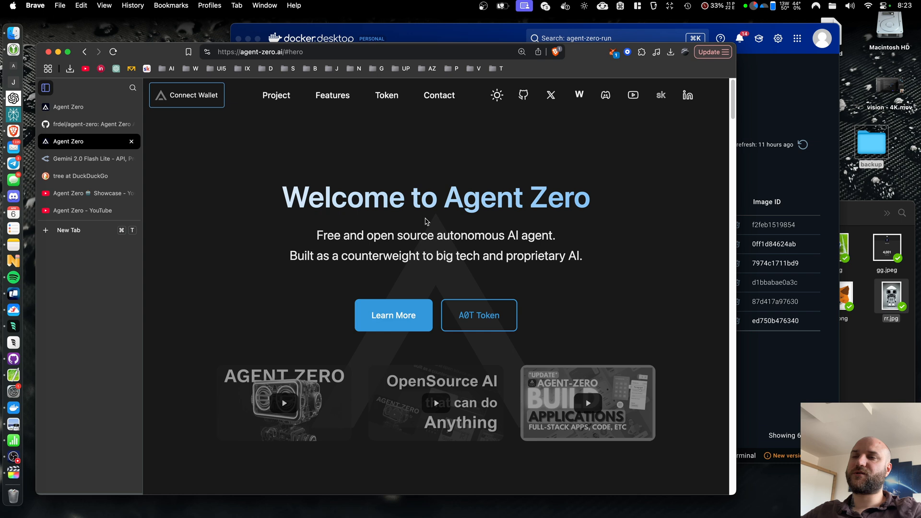
Step: Scroll down the agent-zero.ai homepage through its open source agent introduction
scroll("down", 3)
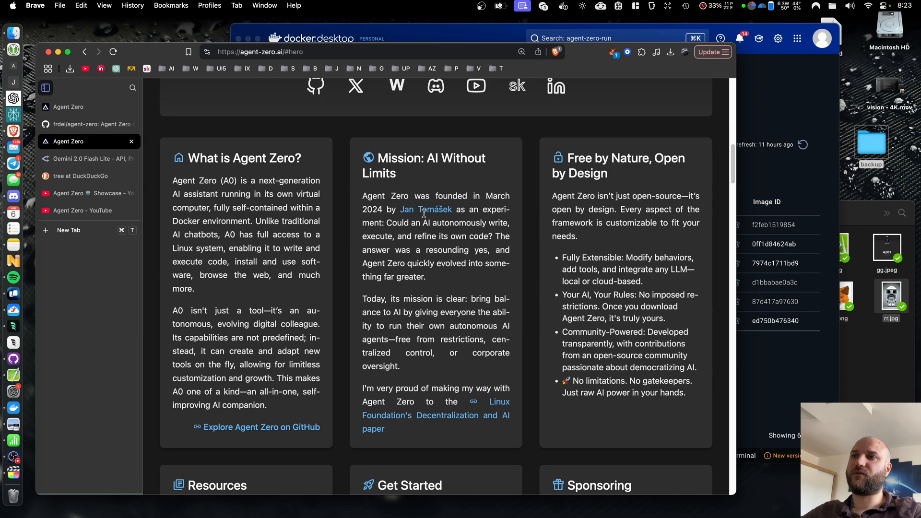
scroll("down", 3)
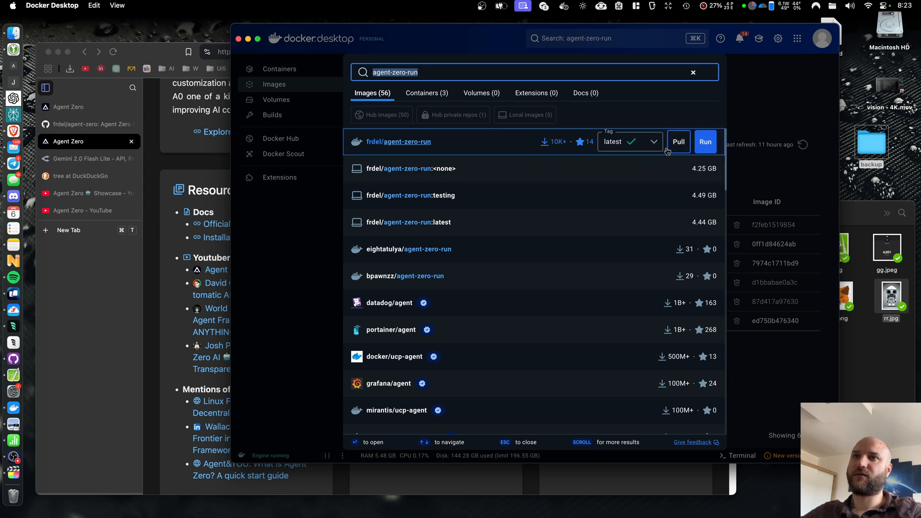
Step: Run a frdel/agent-zero-run:latest container with host port 0 and open its web UI
left_click(629, 141)
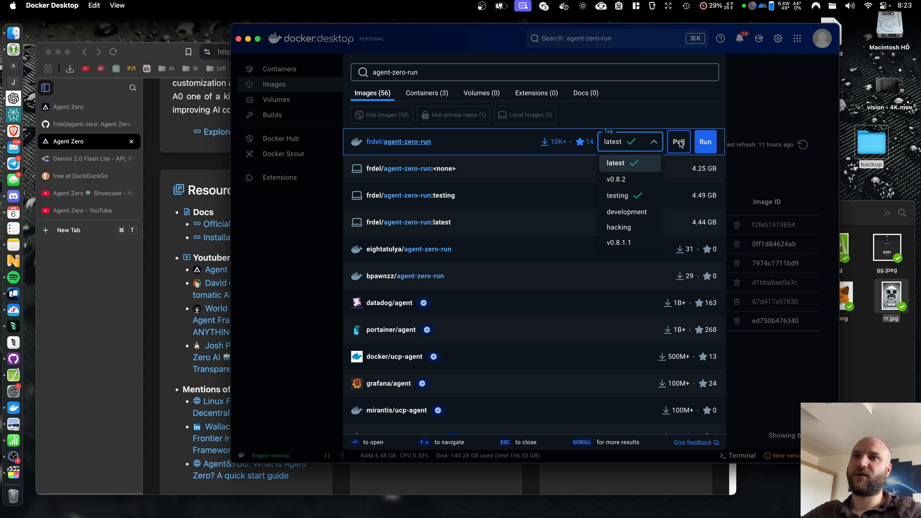
left_click(705, 141)
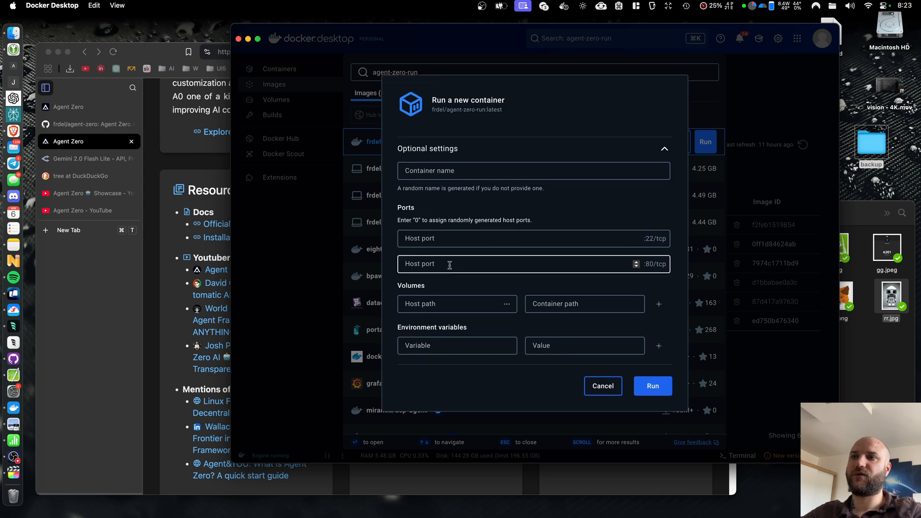
type("0")
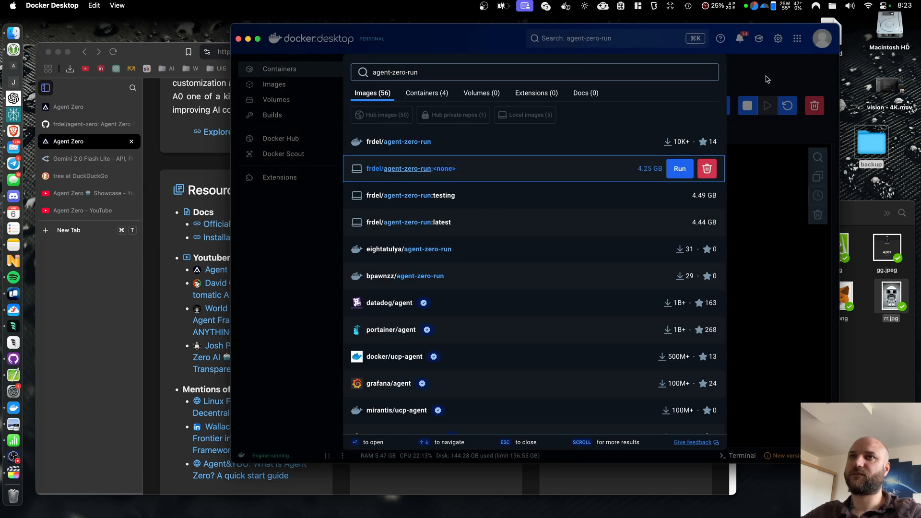
left_click(680, 168)
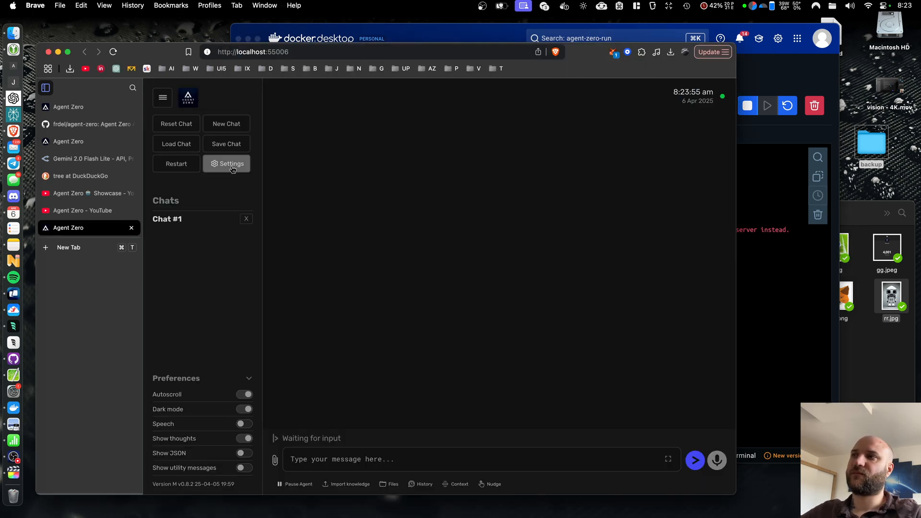
Step: In Agent Zero settings, change the chat model provider from OpenAI to OpenRouter
left_click(226, 163)
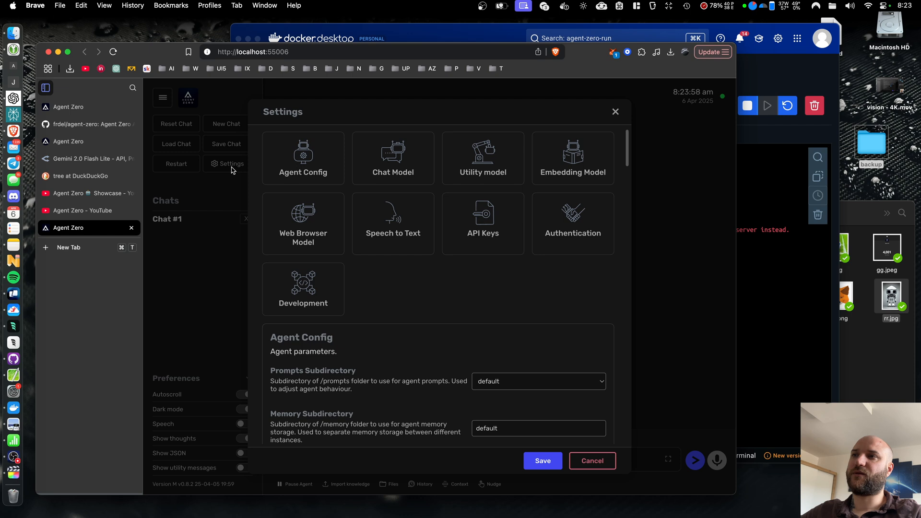
left_click(483, 223)
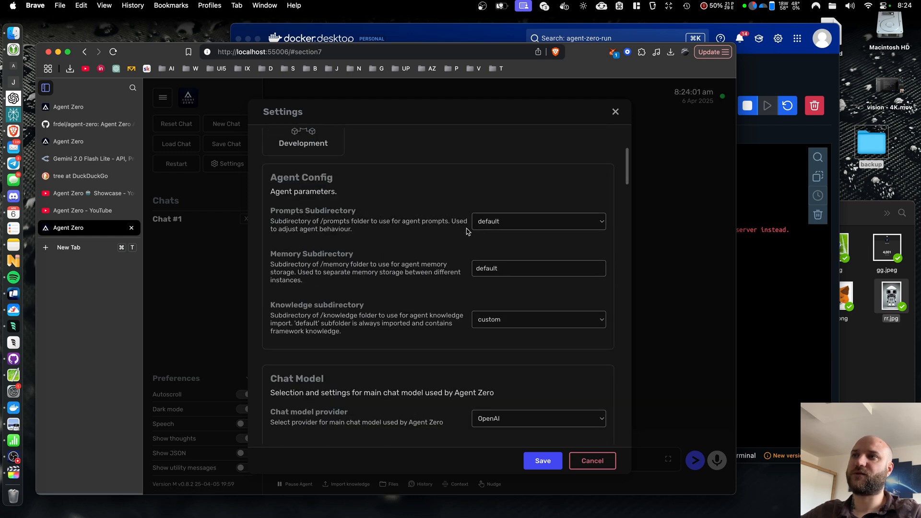
scroll("down", 3)
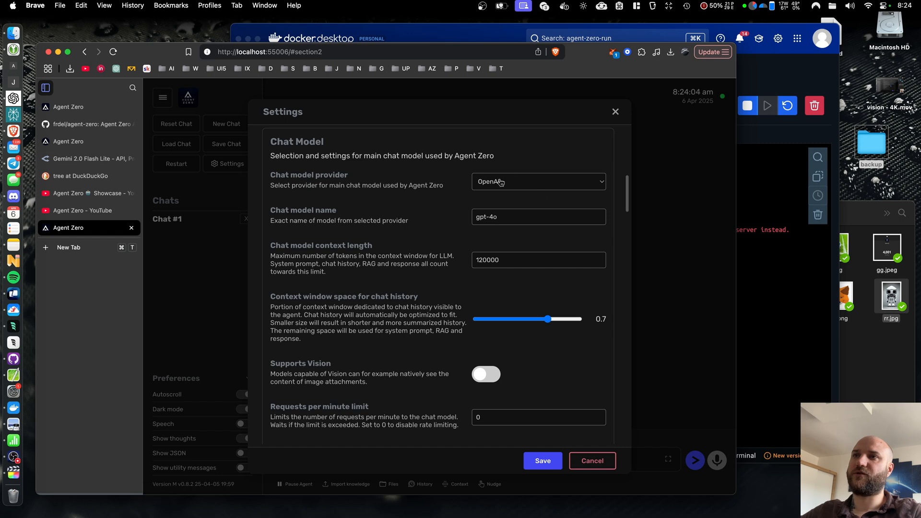
left_click(537, 181)
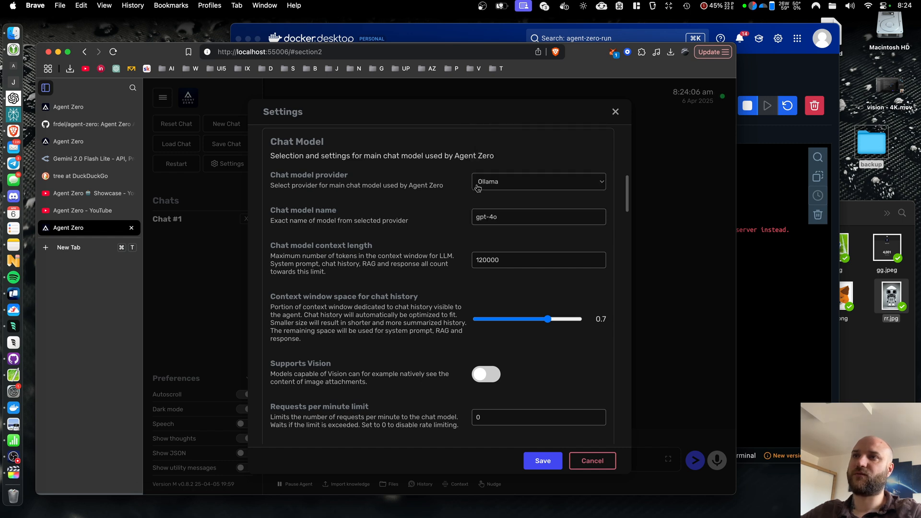
mouse_move(502, 183)
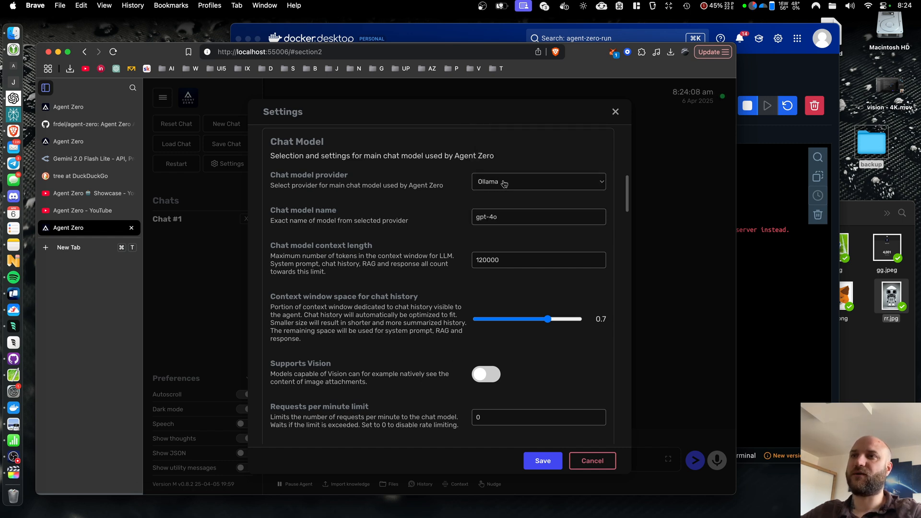
left_click(537, 182)
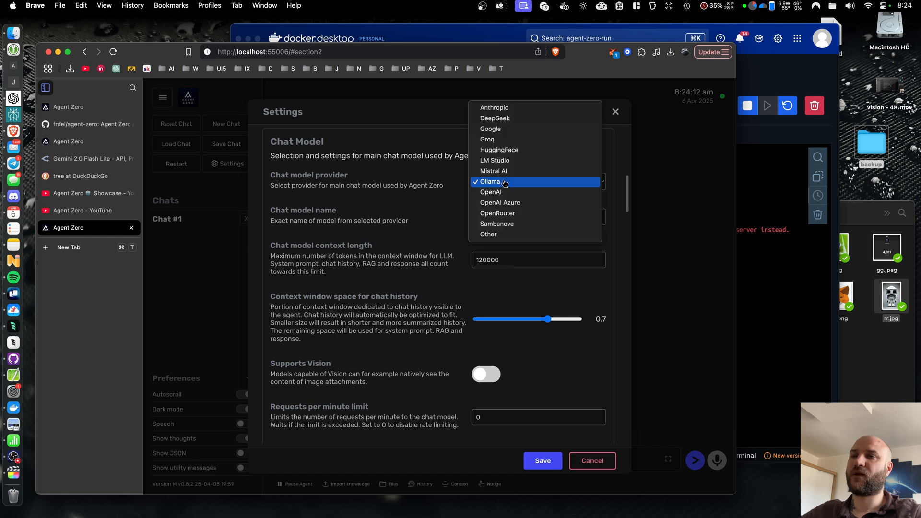
mouse_move(497, 213)
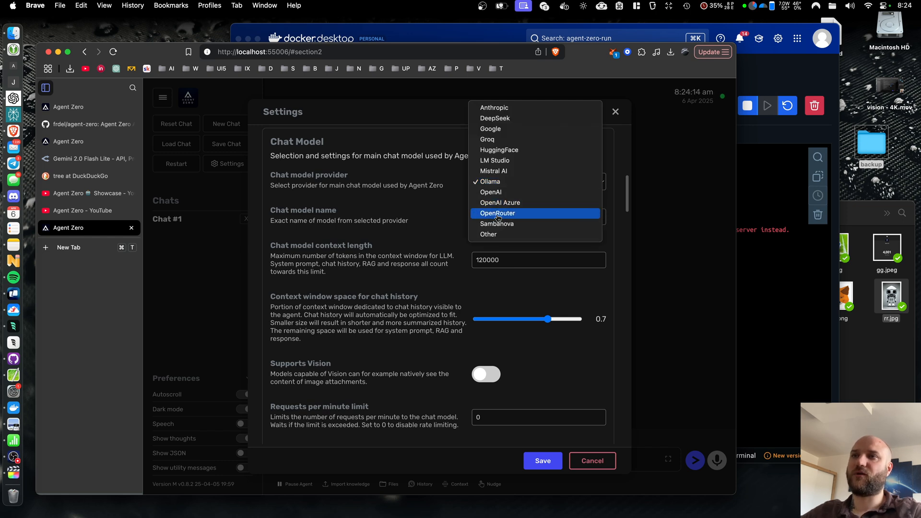
left_click(85, 159)
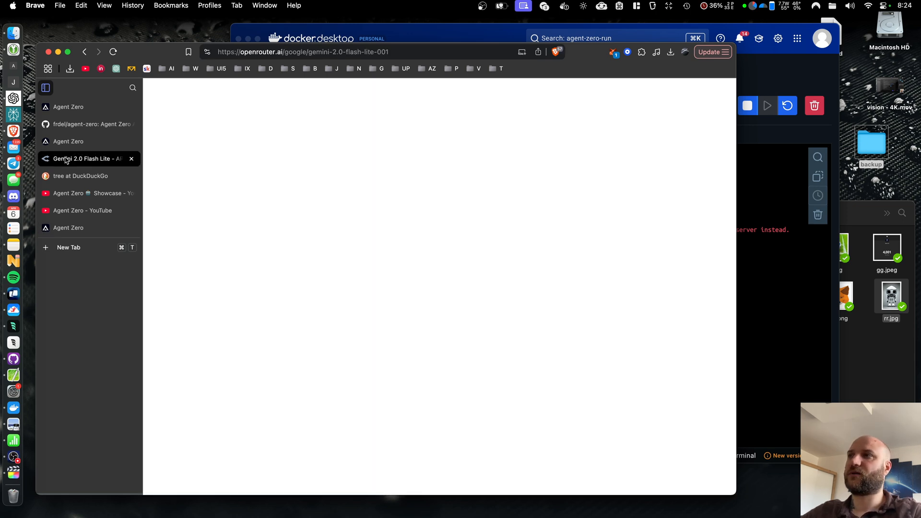
Step: Search OpenRouter models for 'deep' and open the DeepSeek V3 0324 model page
left_click(305, 98)
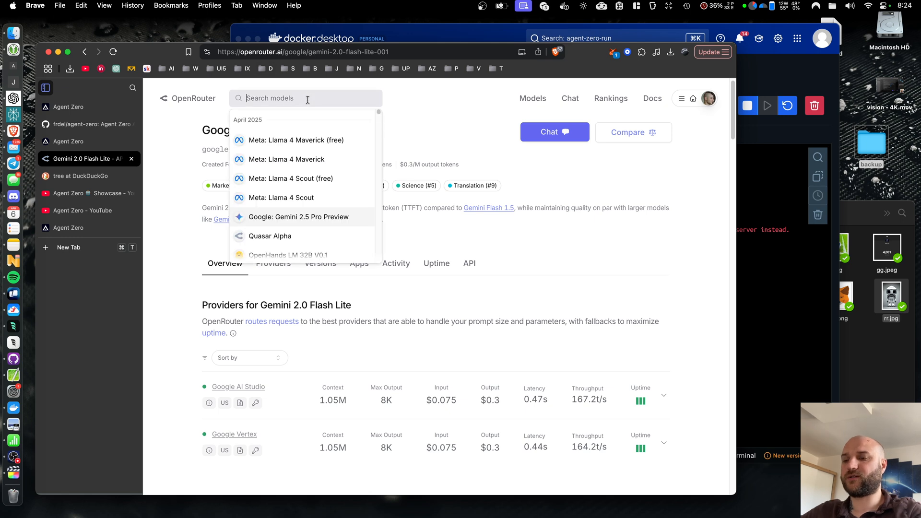
type("cl")
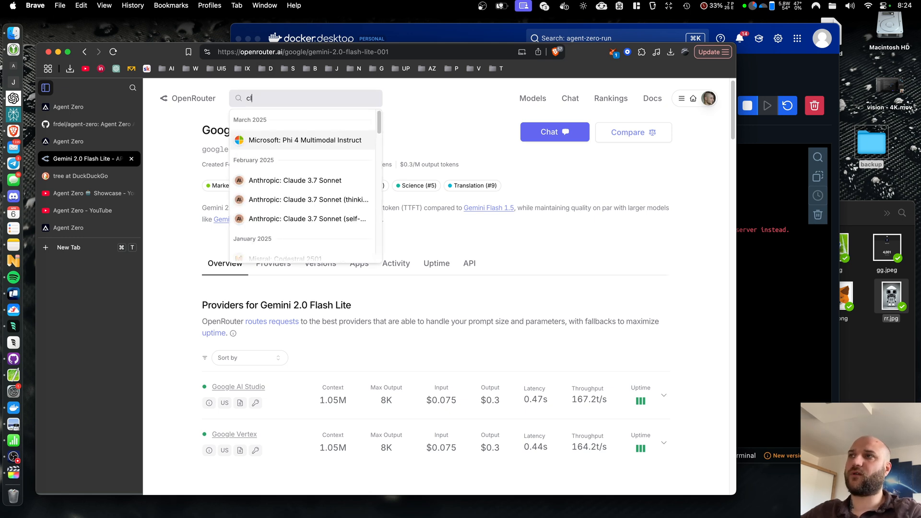
type("gpt")
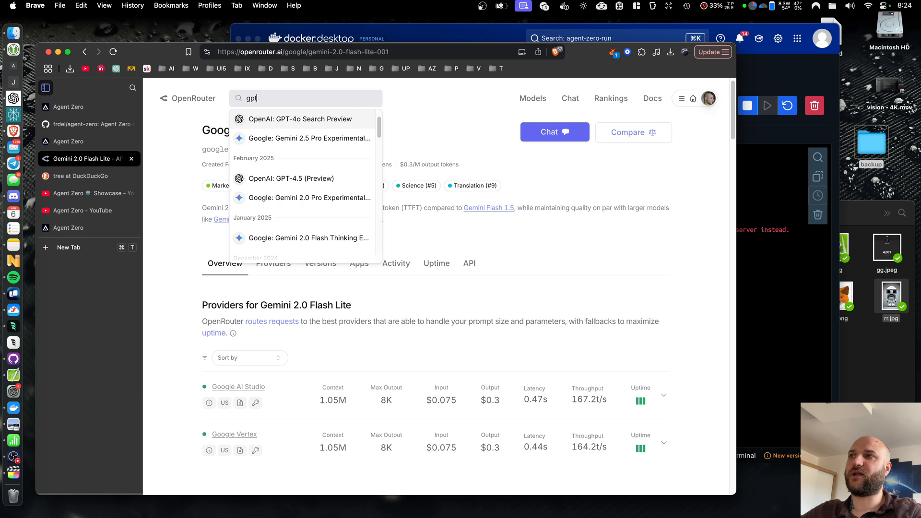
type("deepeepse")
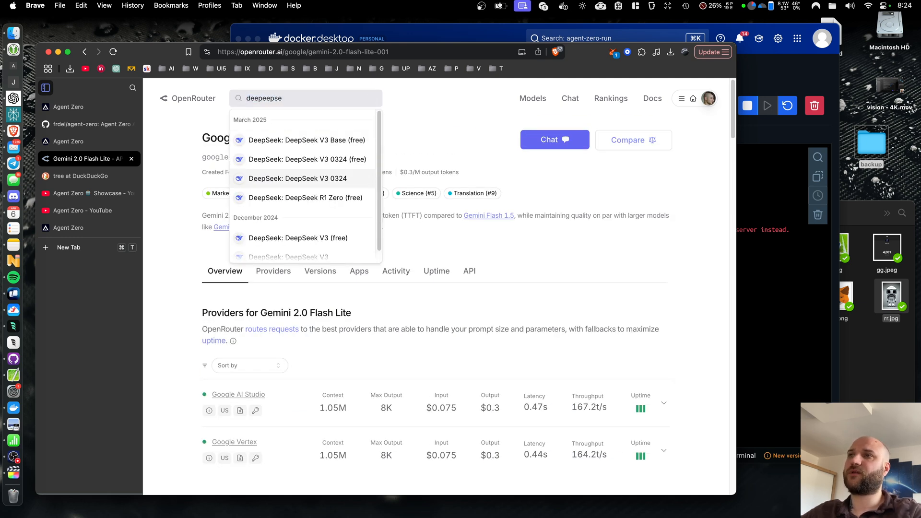
left_click(298, 178)
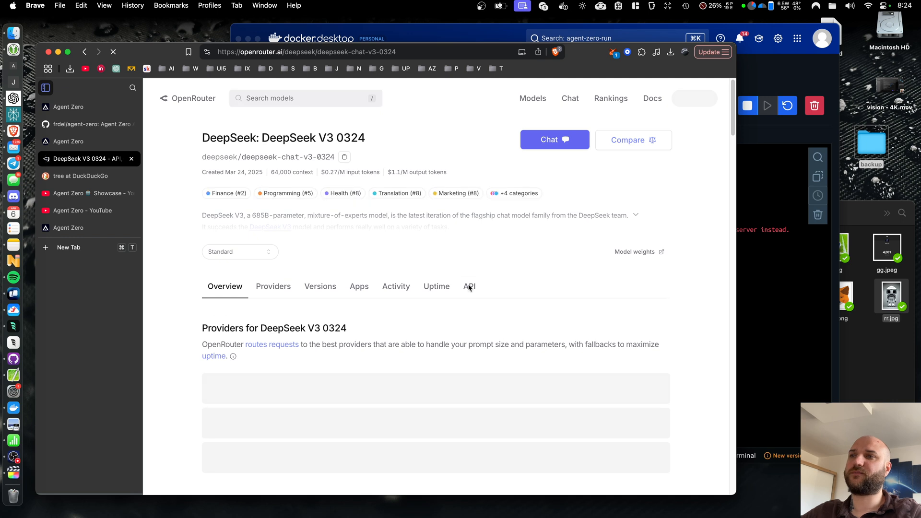
scroll("down", 3)
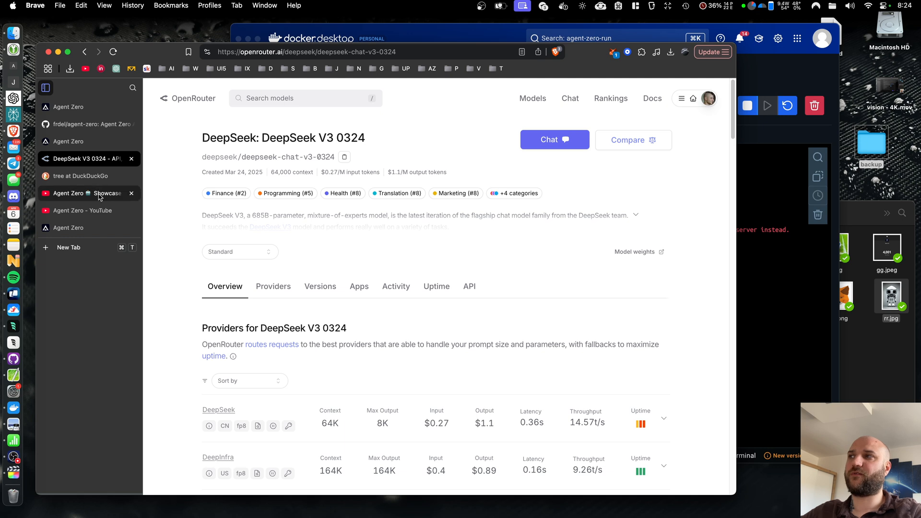
left_click(82, 124)
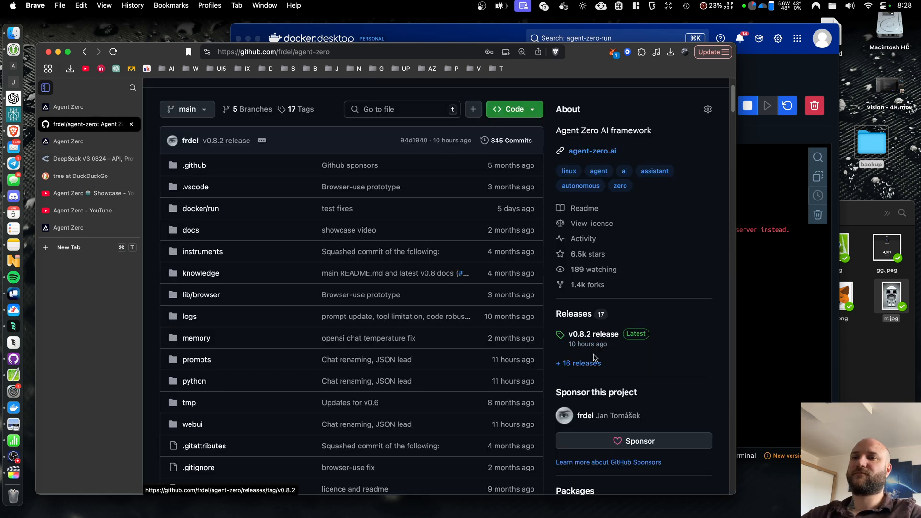
mouse_move(633, 353)
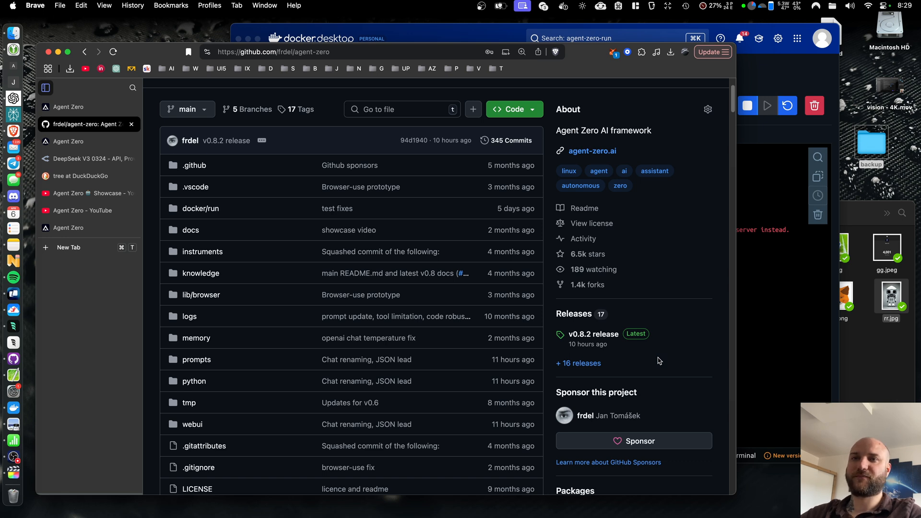
mouse_move(598, 359)
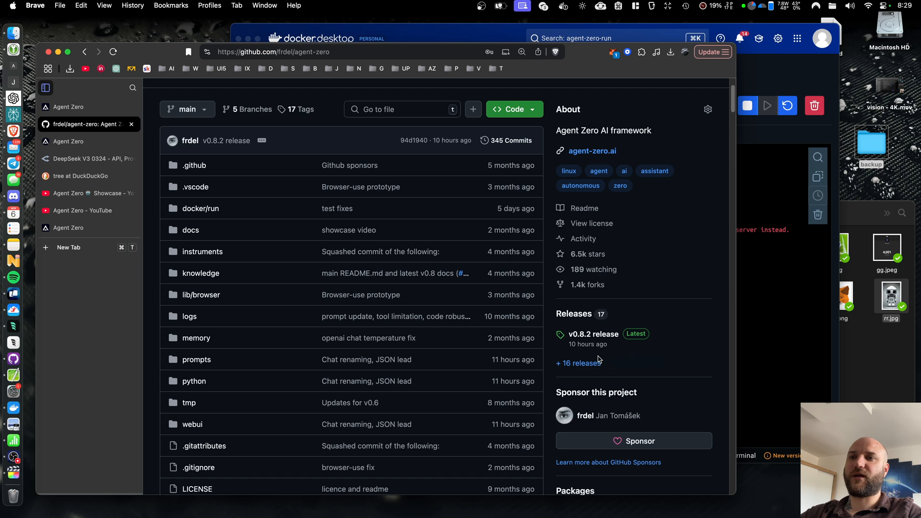
mouse_move(683, 306)
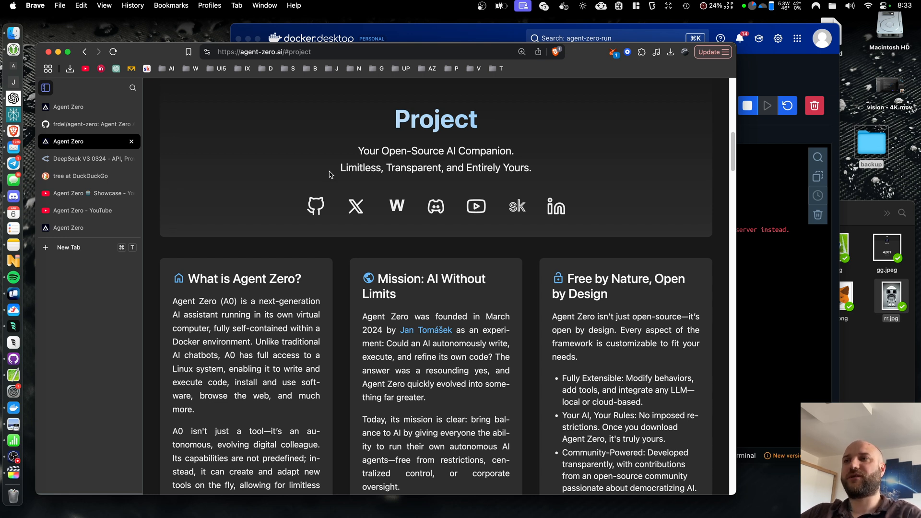
mouse_move(555, 207)
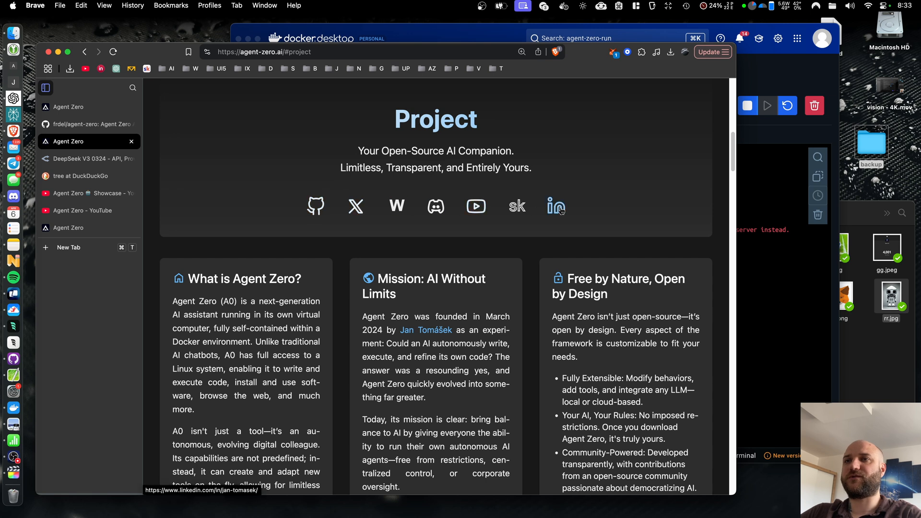